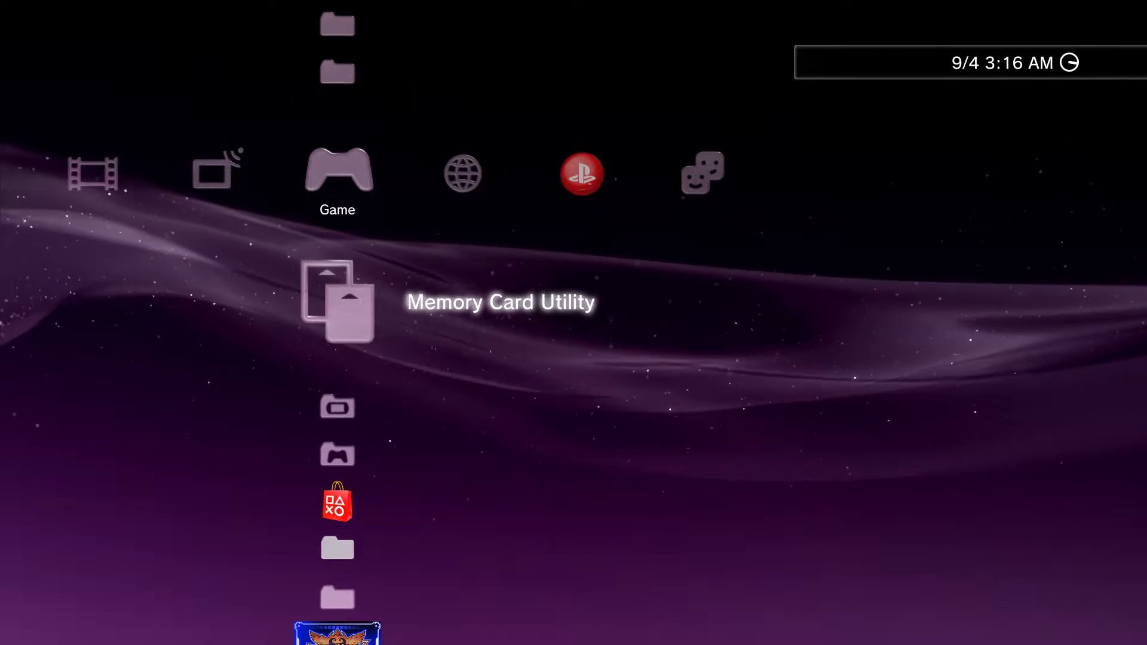
# Scroll the XMB Game column from the utilities down past Arcana Heart 3 and Flower to Persona 5
pyautogui.scroll(-3)
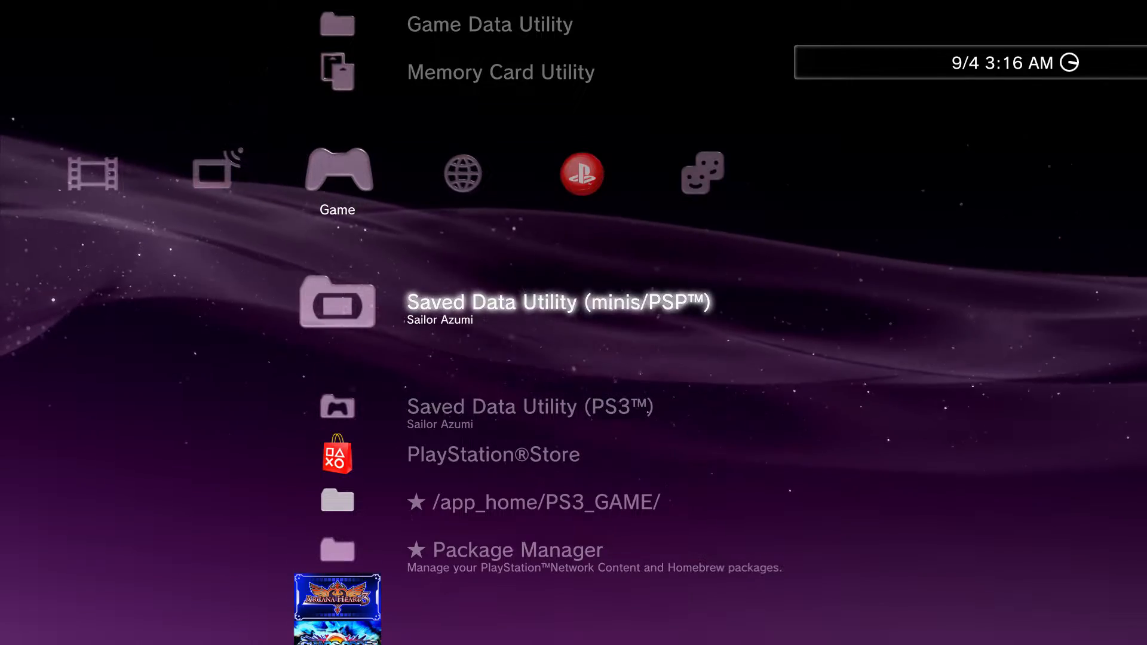
pyautogui.scroll(-3)
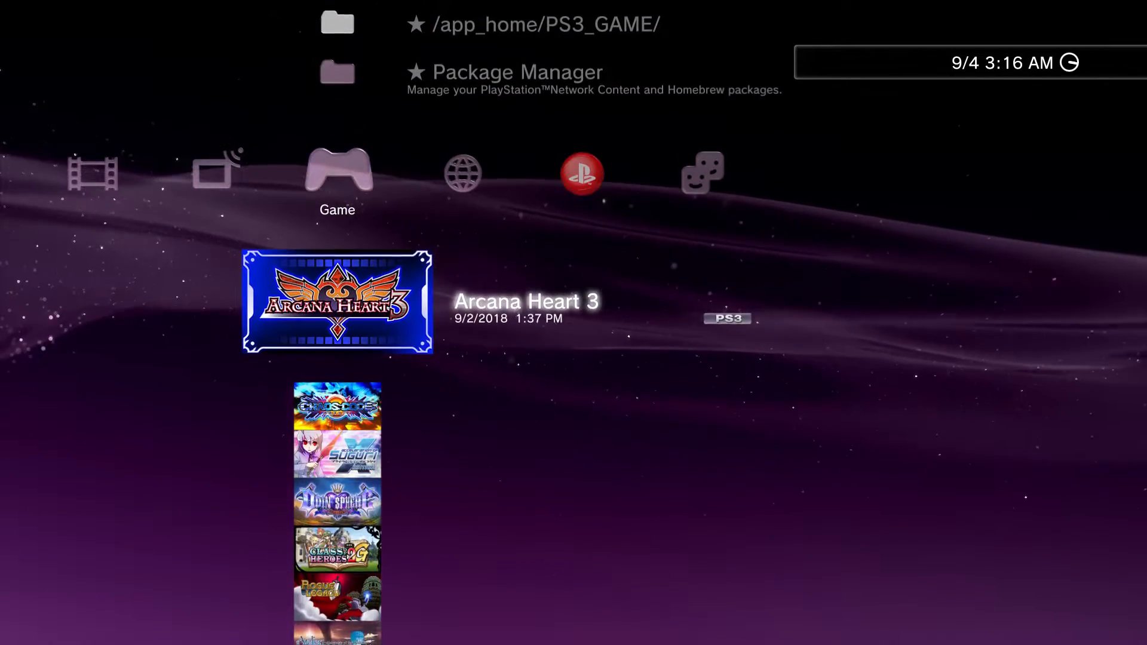
pyautogui.scroll(-3)
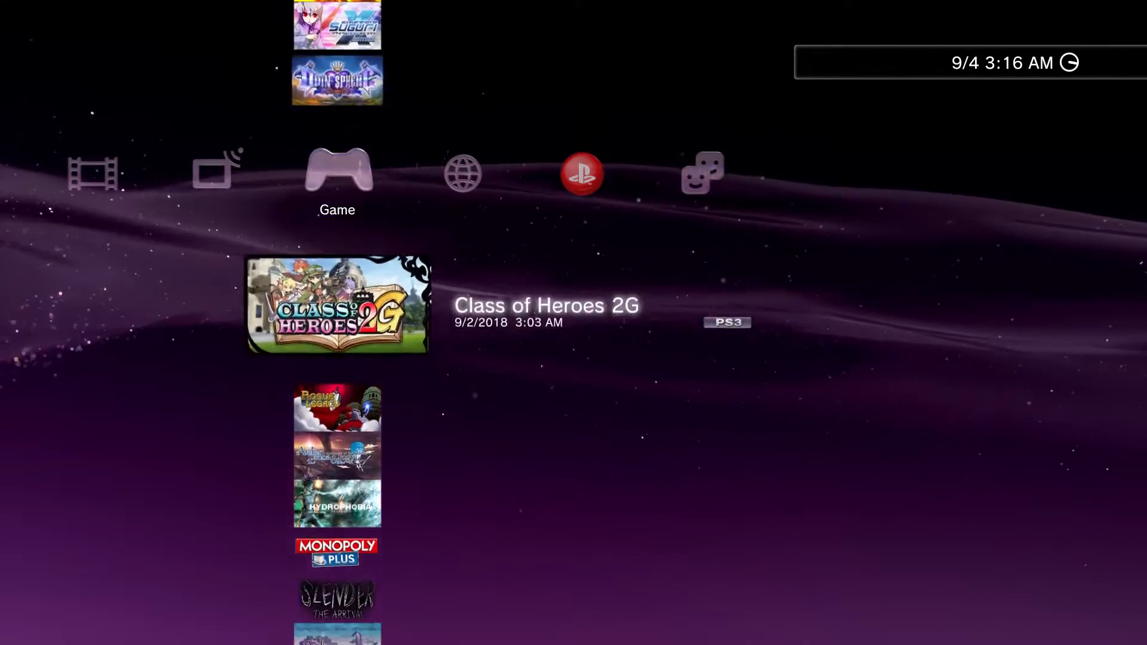
pyautogui.scroll(-3)
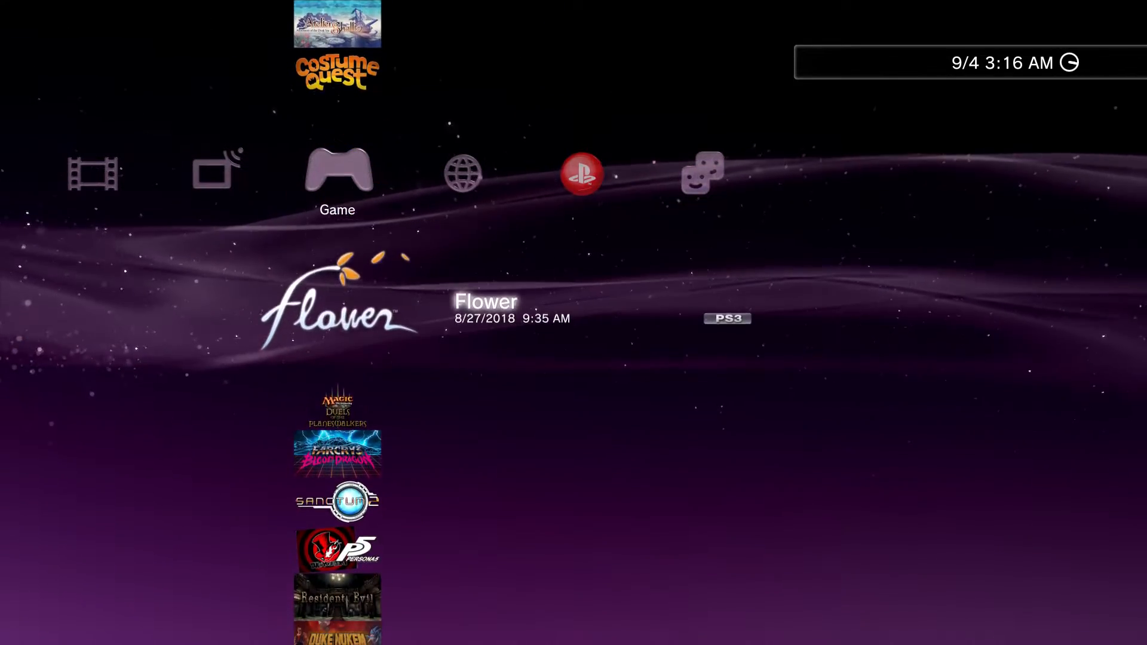
pyautogui.scroll(-3)
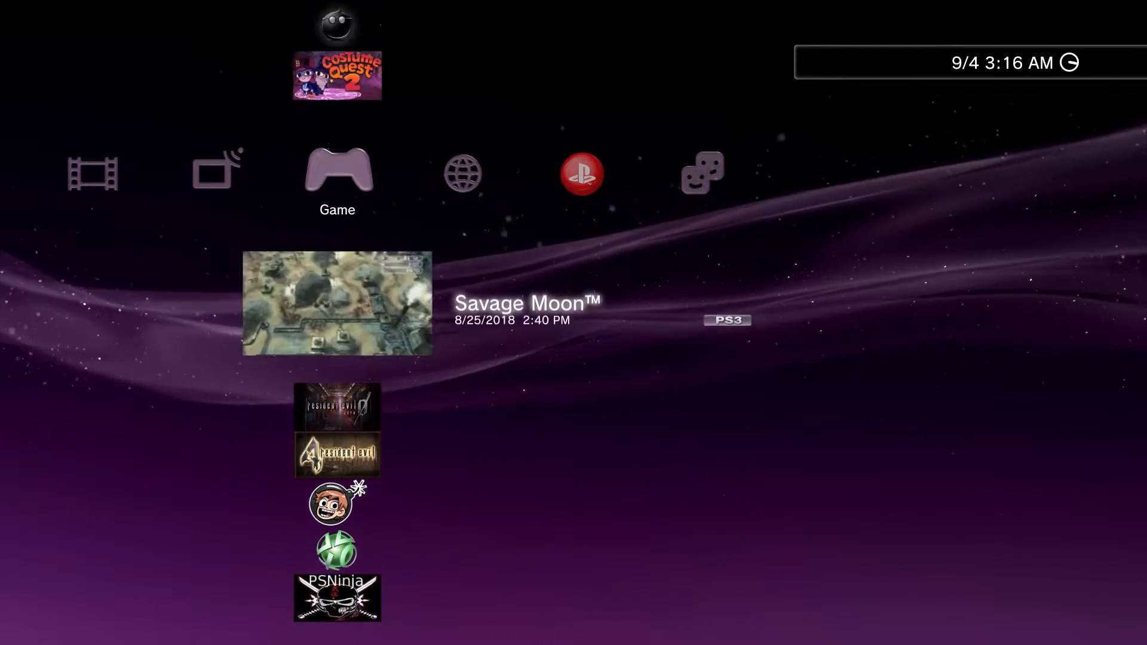
pyautogui.scroll(-3)
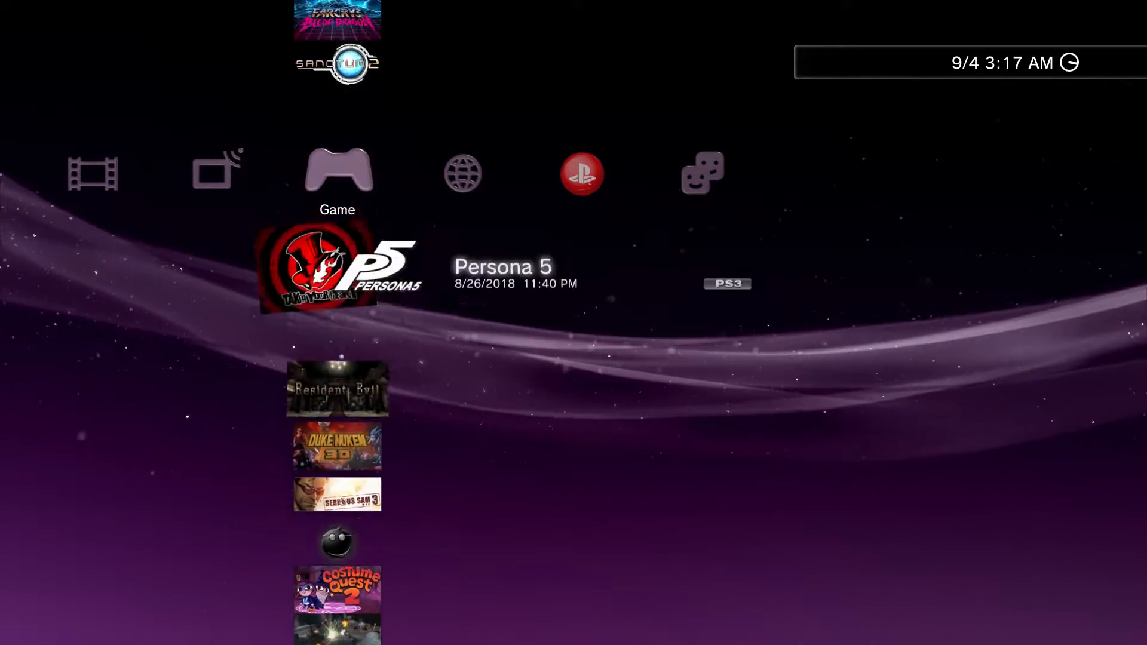
pyautogui.scroll(-3)
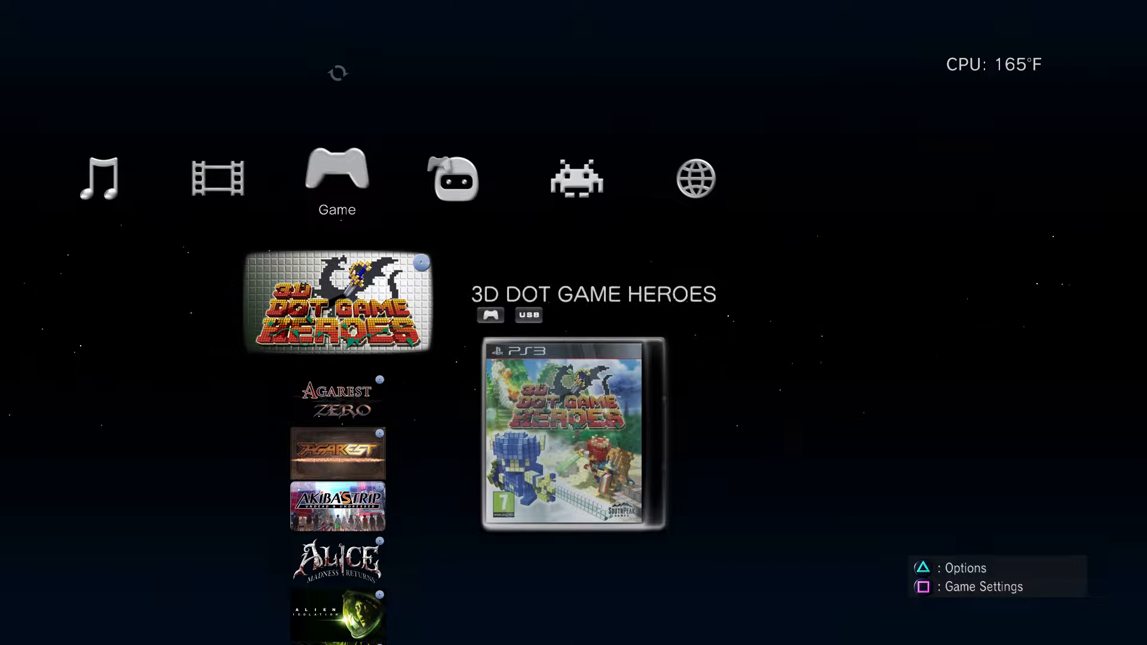
# Scroll multiMAN's list from 3D Dot Game Heroes past Agarest and Alien: Isolation to Deadly Premonition
pyautogui.scroll(-3)
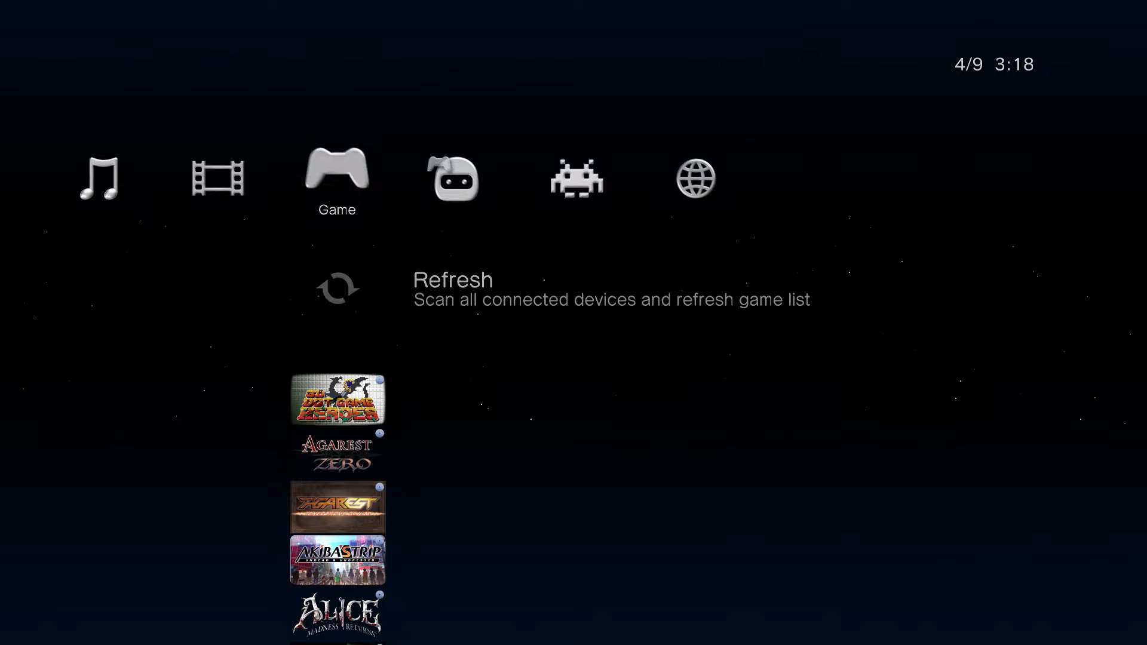
pyautogui.scroll(-3)
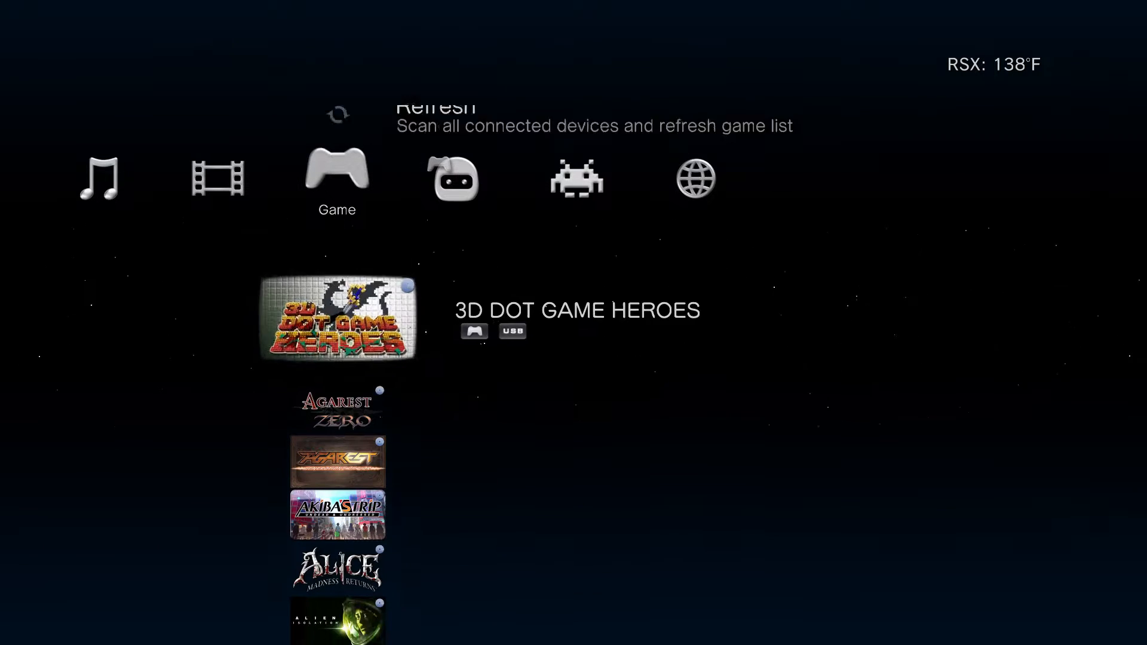
pyautogui.scroll(-3)
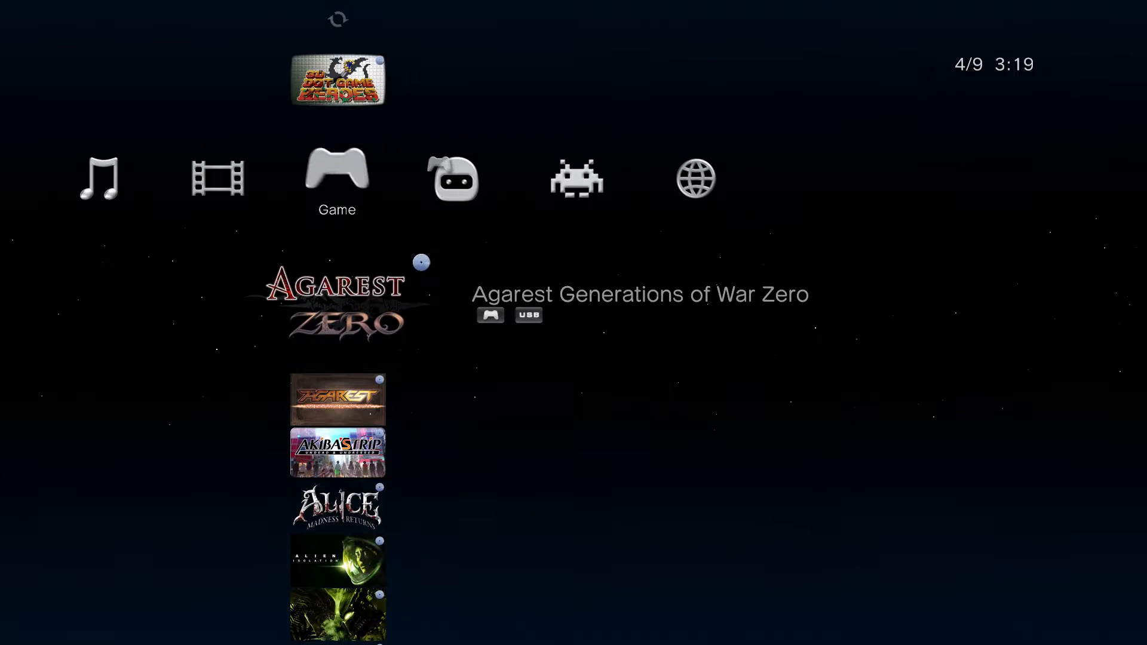
pyautogui.scroll(-3)
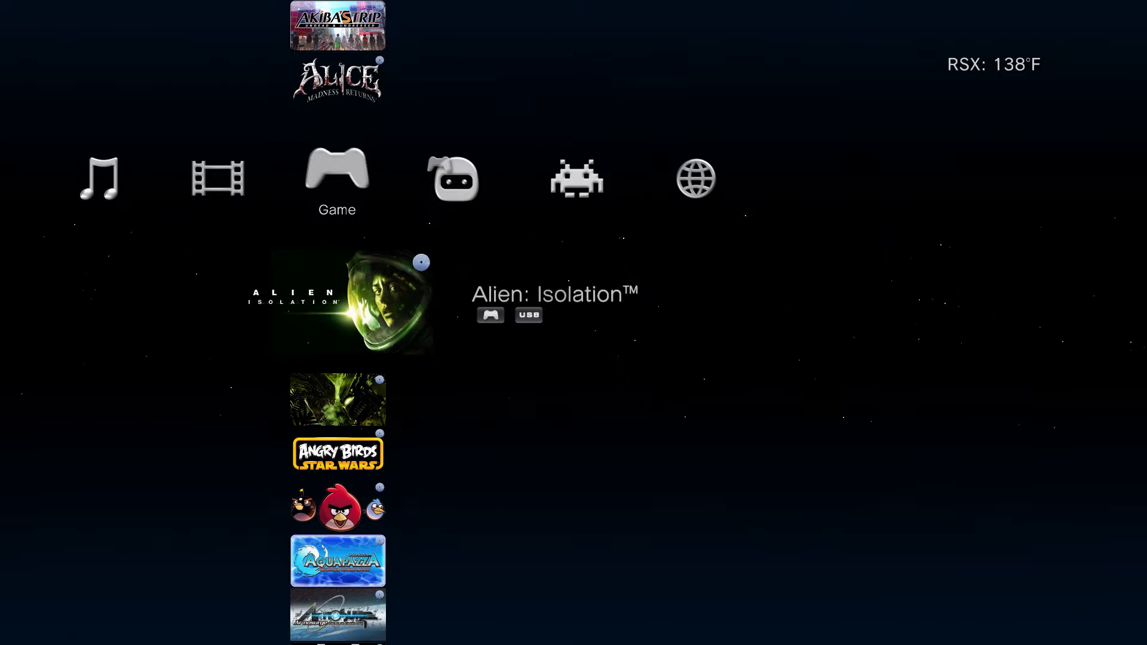
pyautogui.scroll(-3)
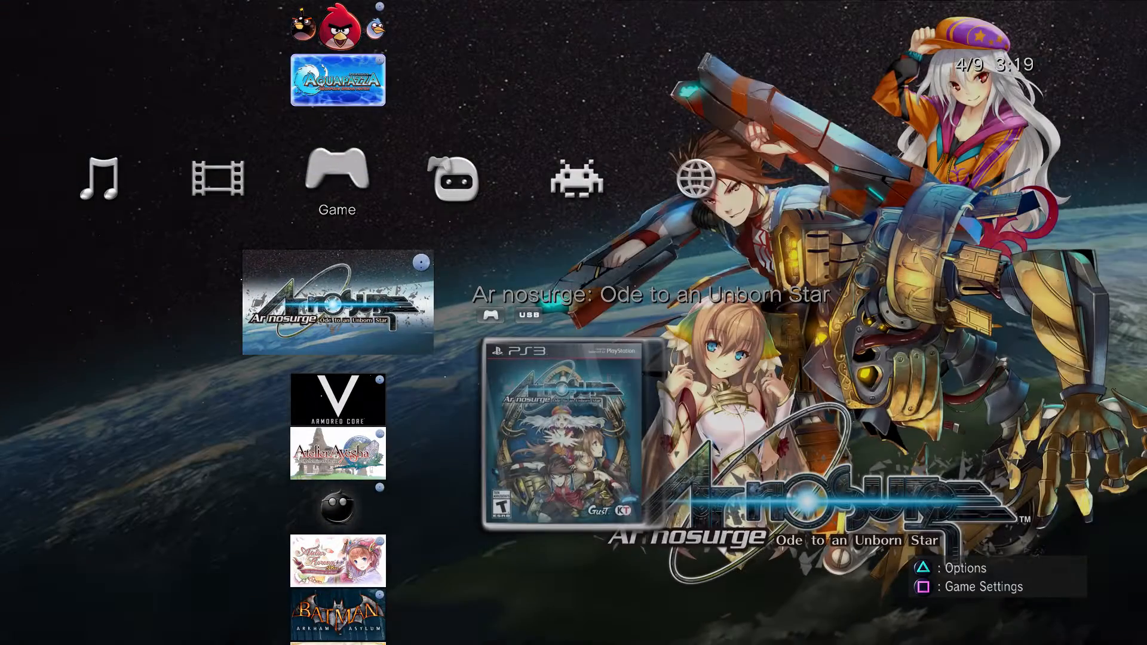
pyautogui.scroll(-3)
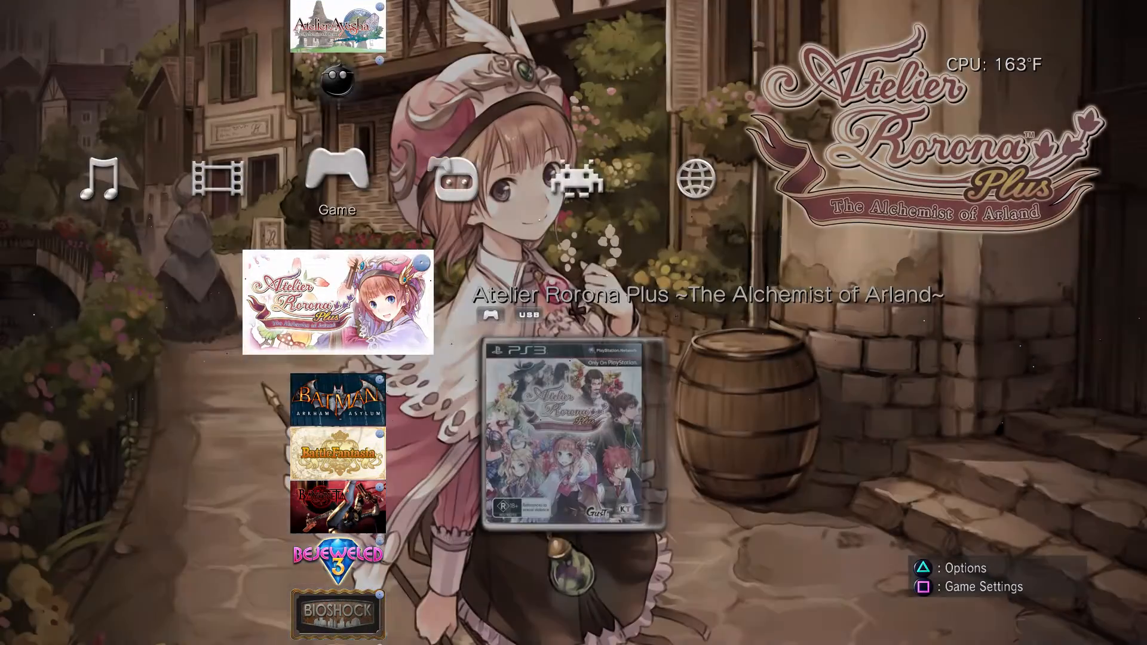
pyautogui.scroll(-3)
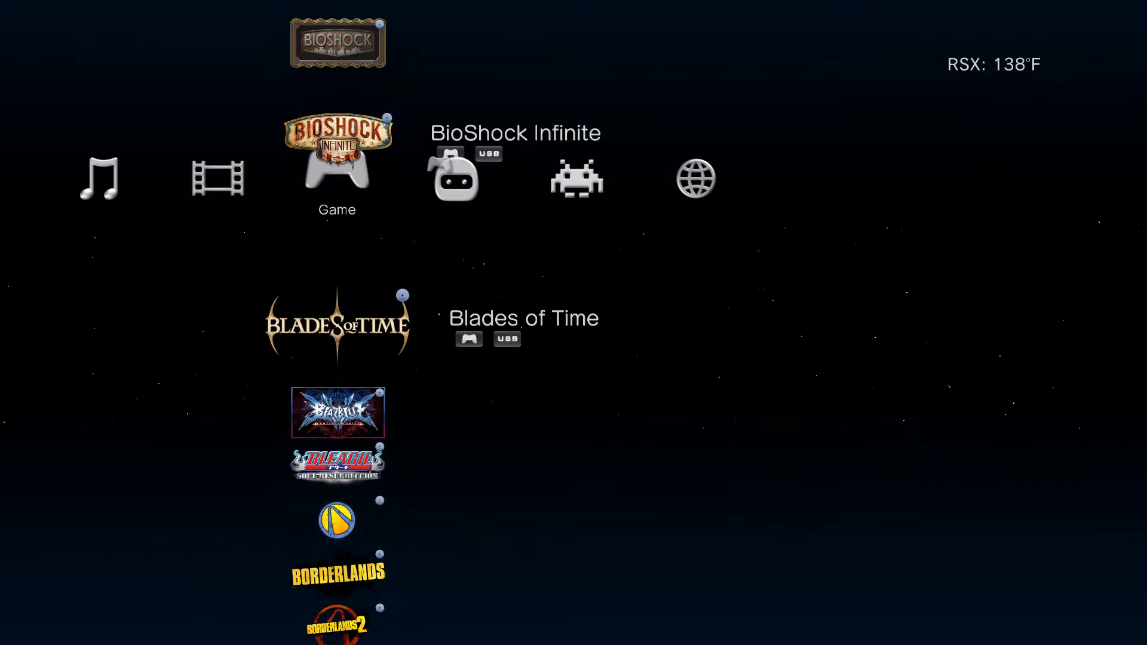
pyautogui.scroll(-3)
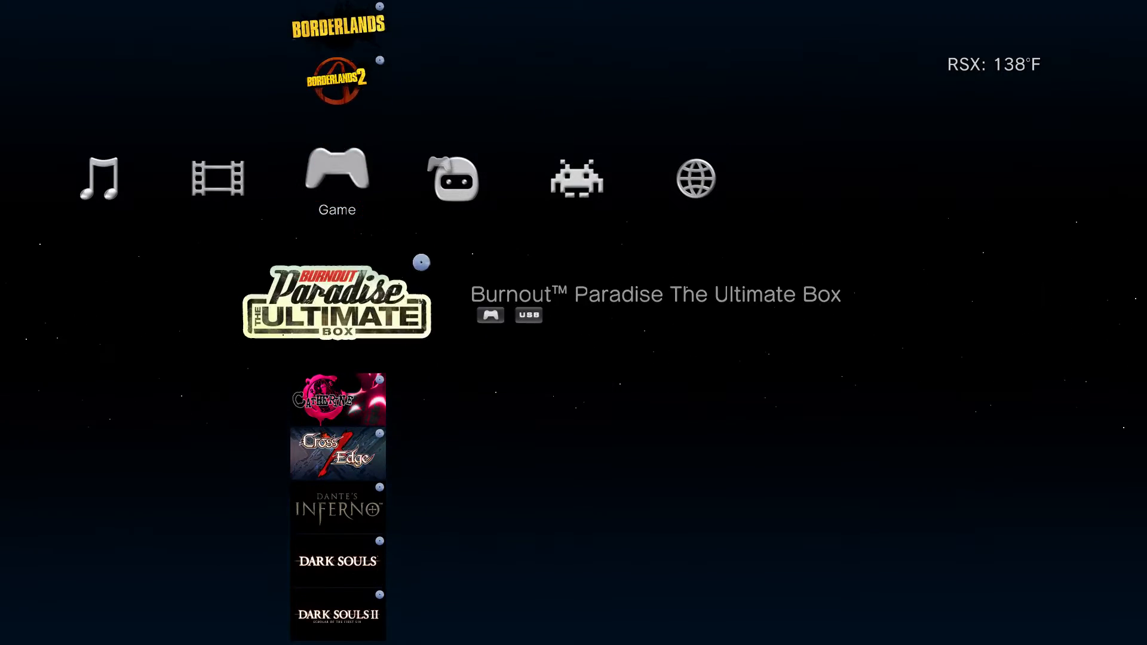
pyautogui.scroll(-3)
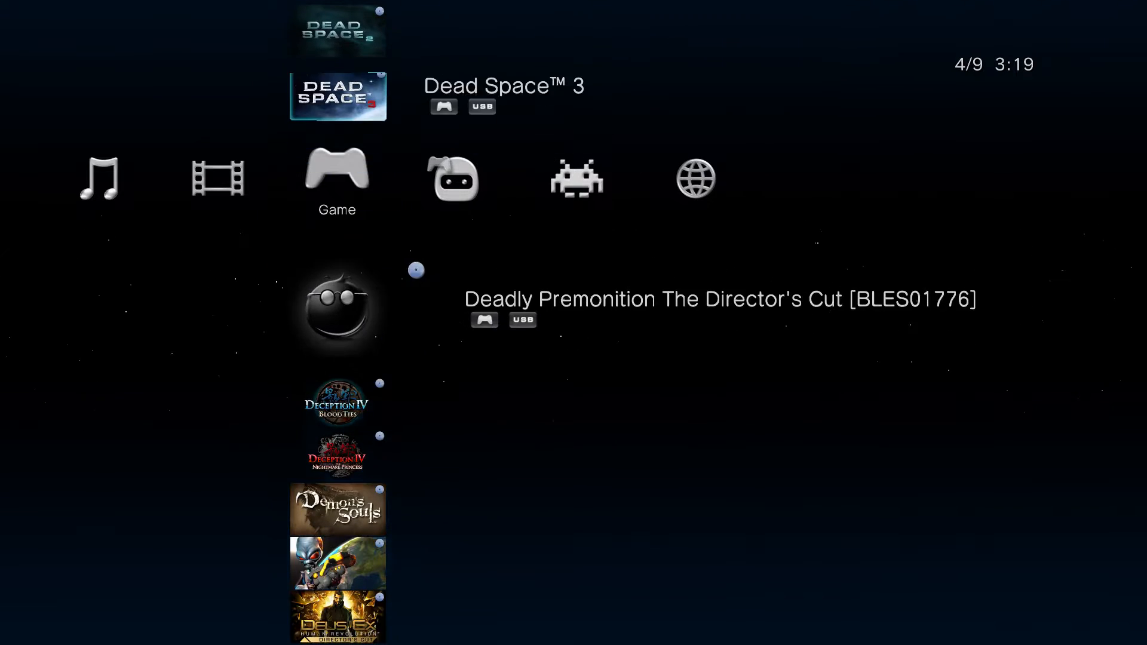
# Scroll the multiMAN list from Portal 2 down past Resident Evil 5 and SAW to Skyrim
pyautogui.scroll(-3)
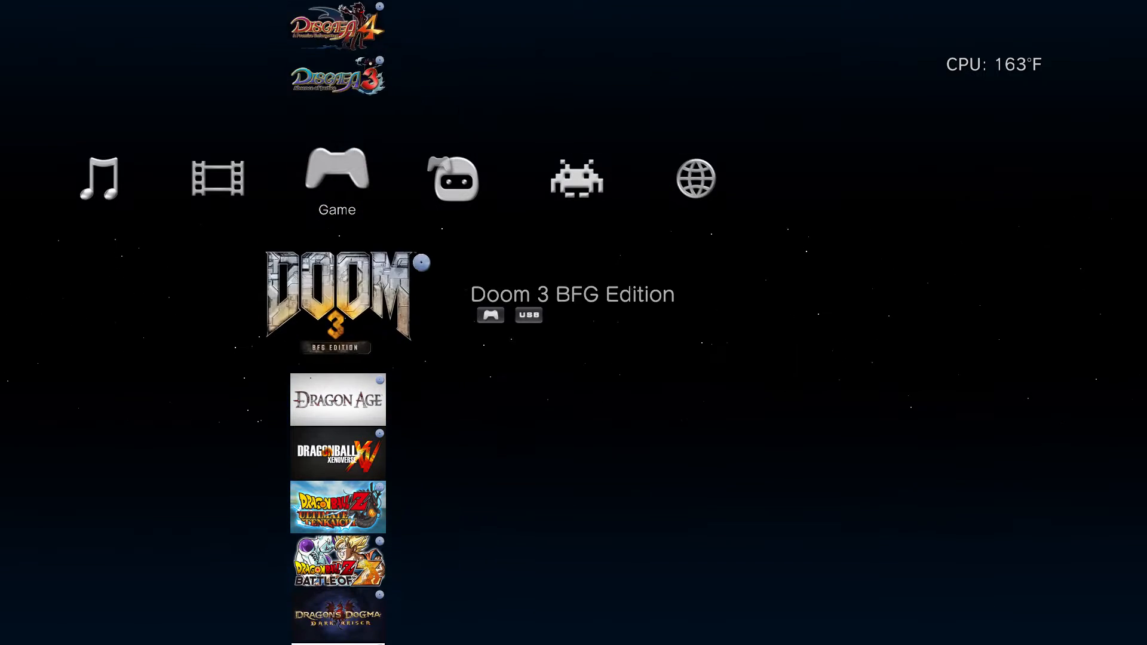
pyautogui.scroll(-3)
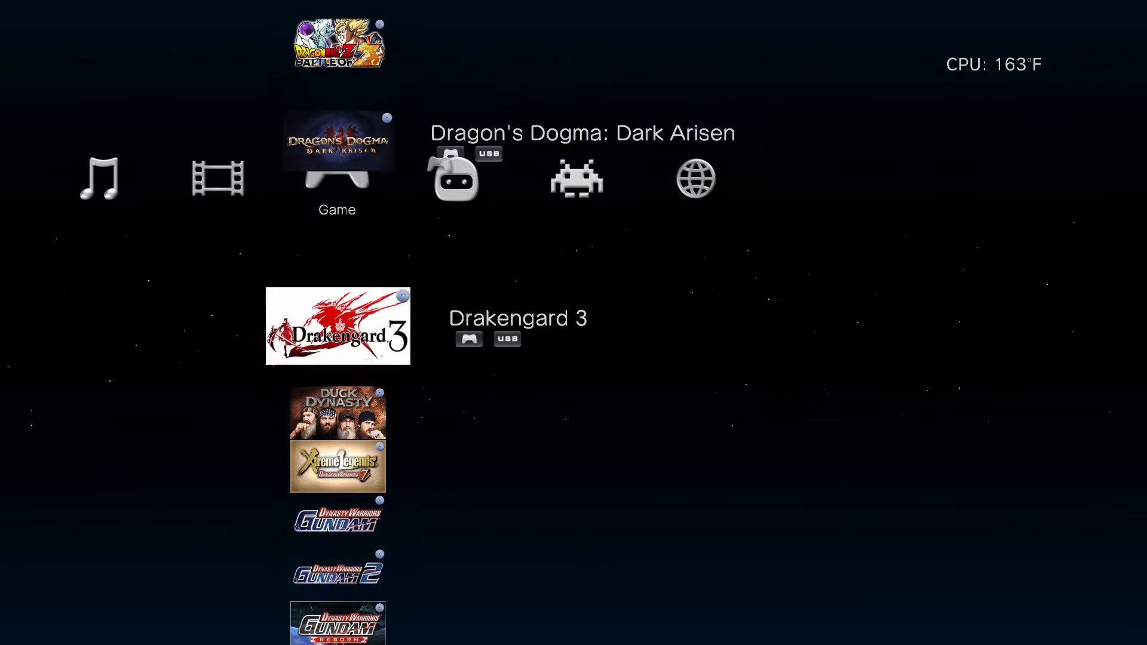
pyautogui.scroll(-3)
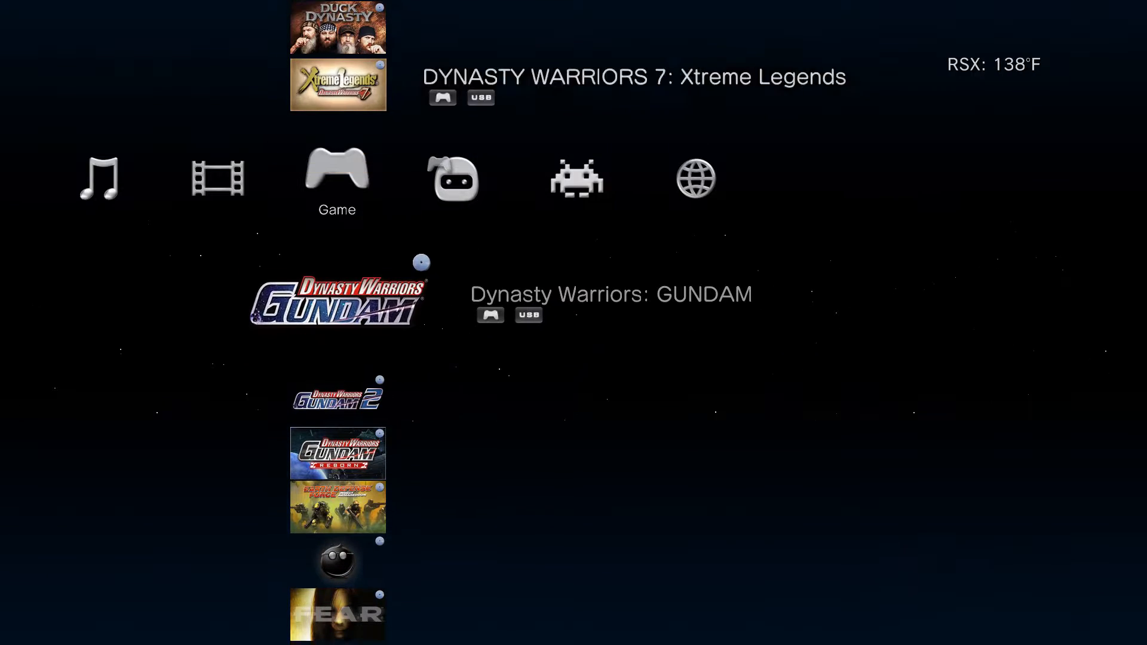
pyautogui.scroll(-3)
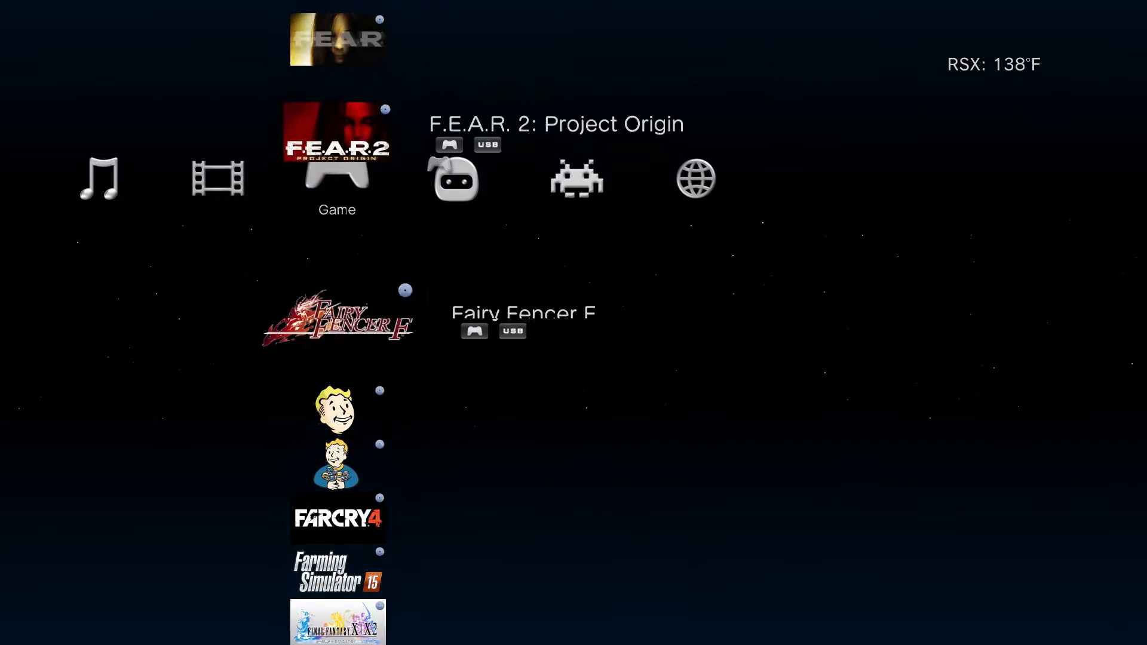
pyautogui.scroll(-3)
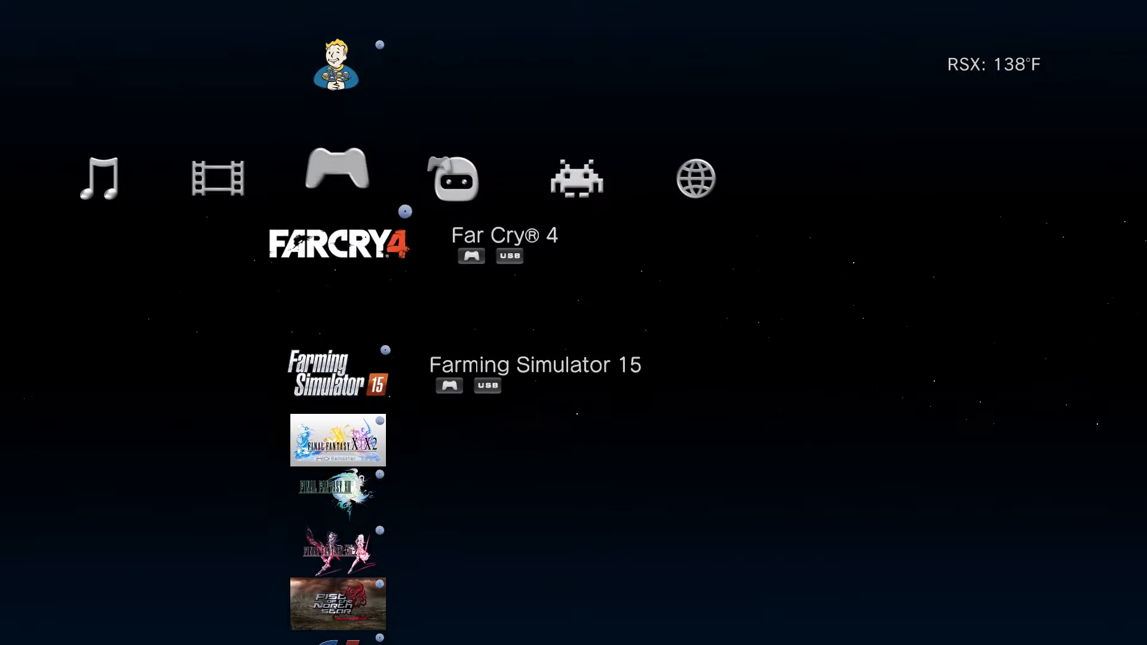
pyautogui.scroll(3)
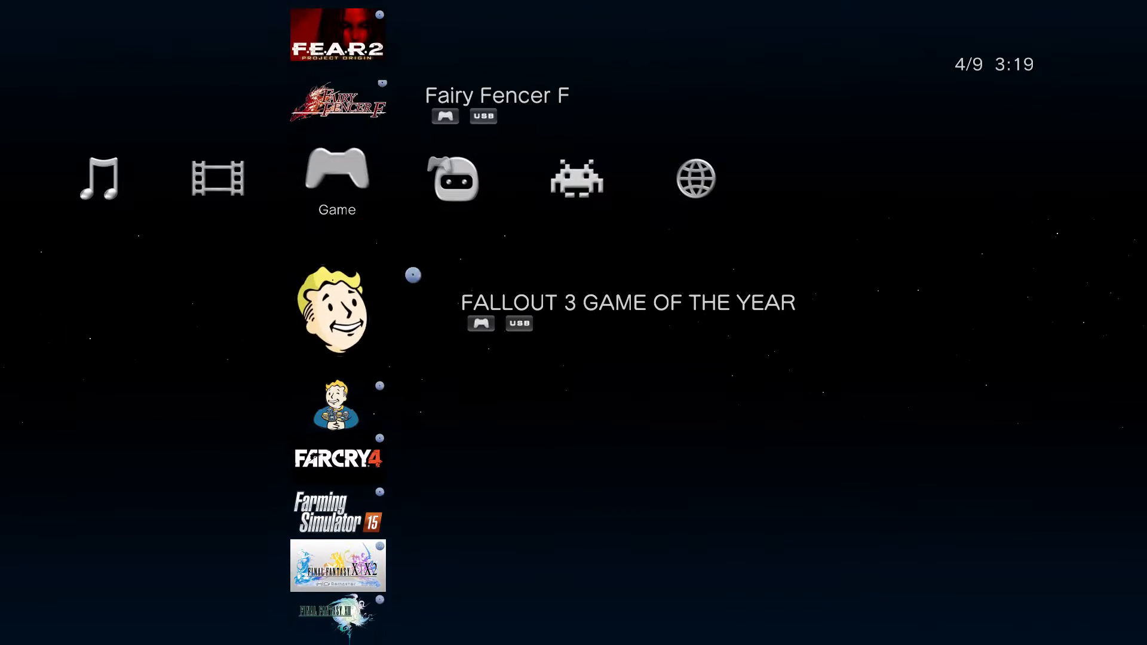
pyautogui.scroll(-3)
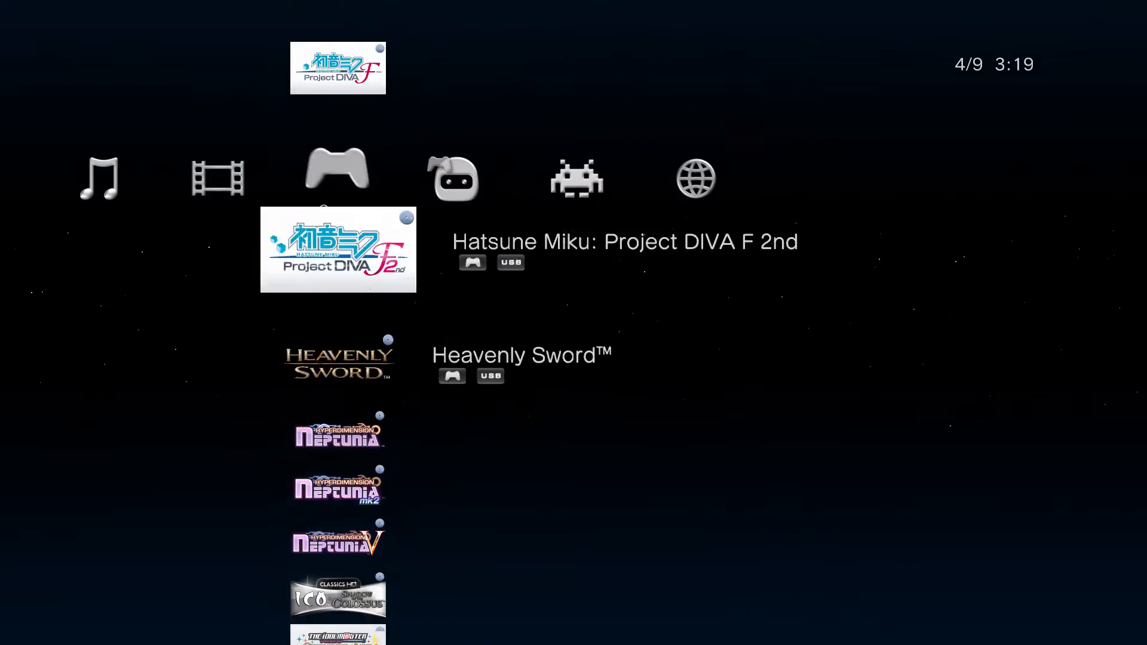
pyautogui.scroll(-3)
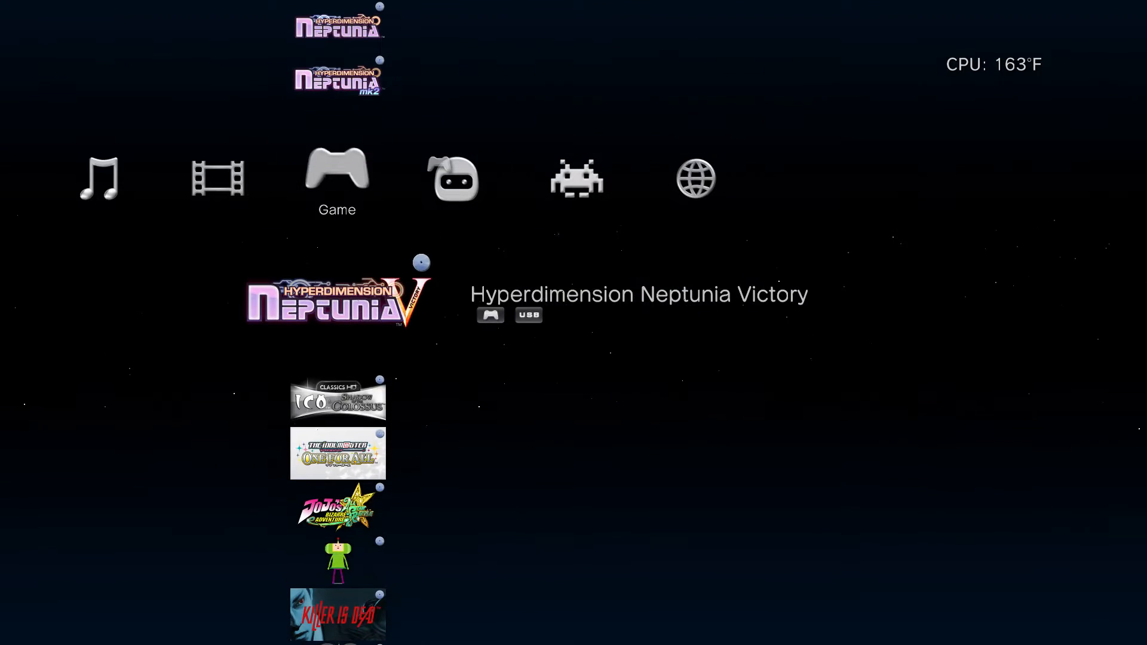
pyautogui.scroll(-3)
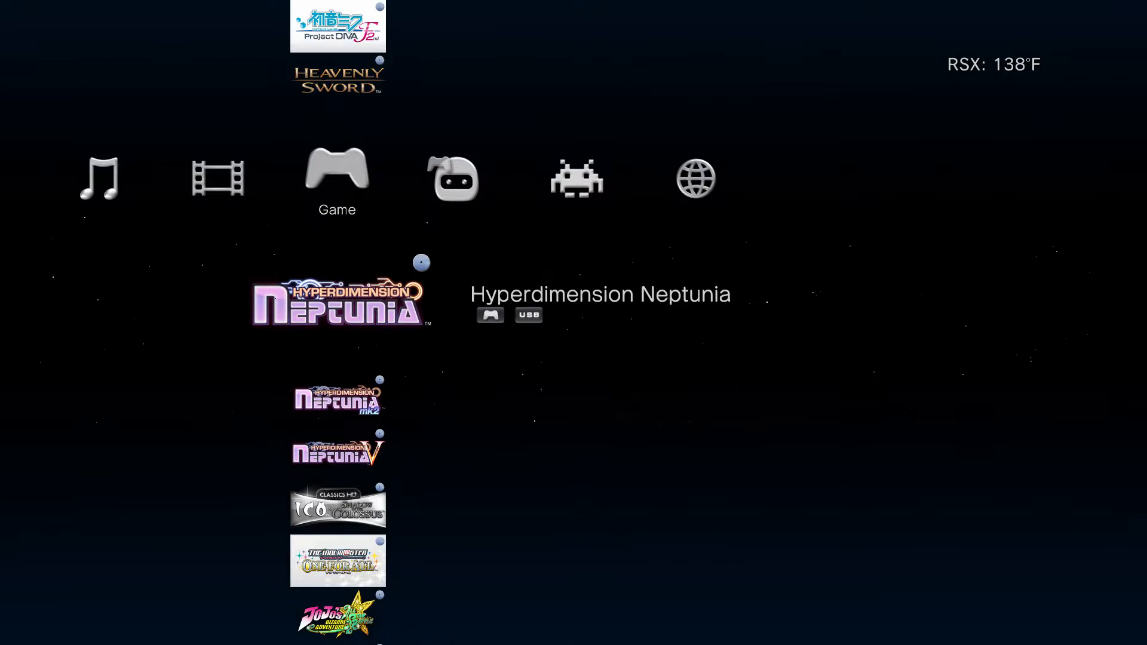
pyautogui.scroll(-3)
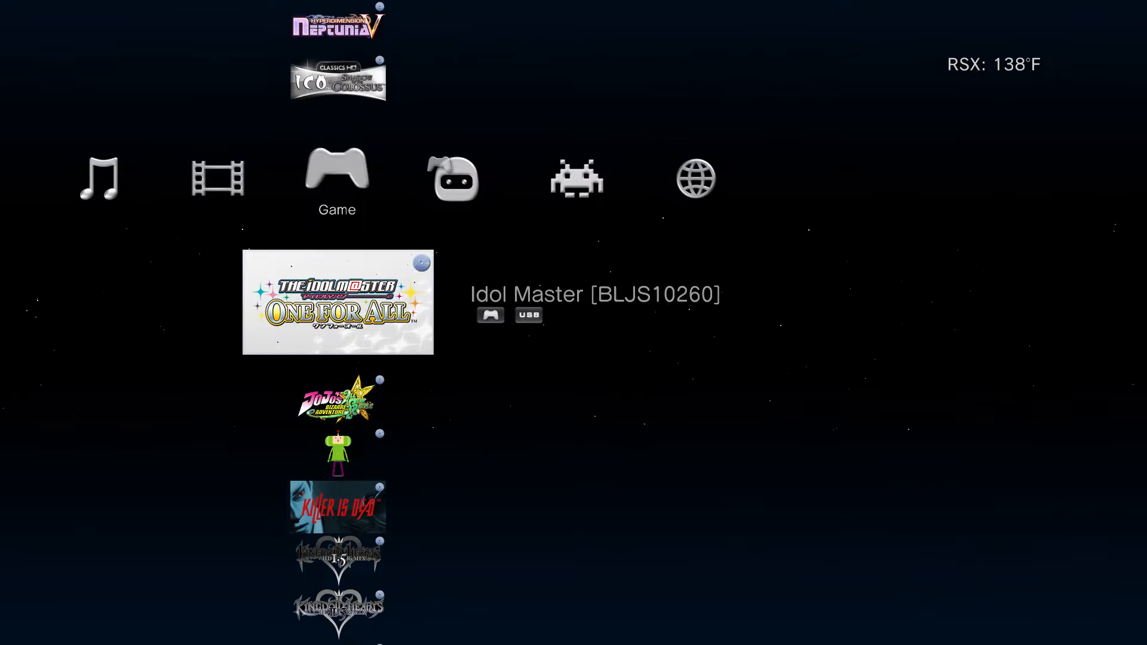
pyautogui.scroll(-3)
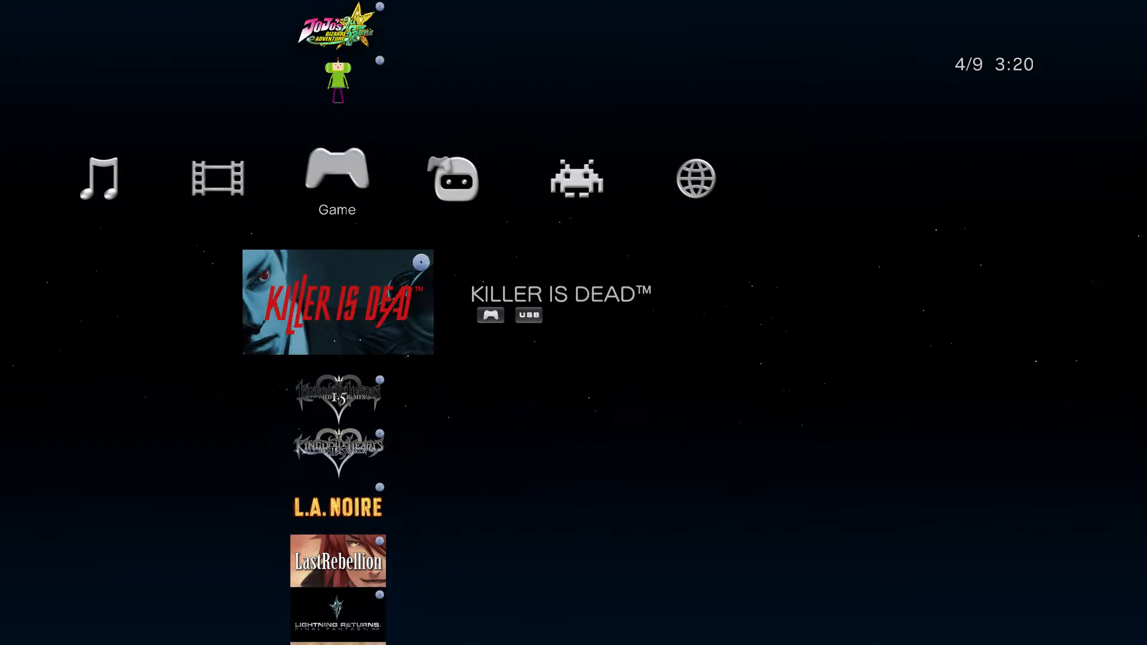
# Continue down past Tales of Xillia, The Last of Us and The Walking Dead to Trinity Universe and Trivial Pursuit
pyautogui.scroll(-3)
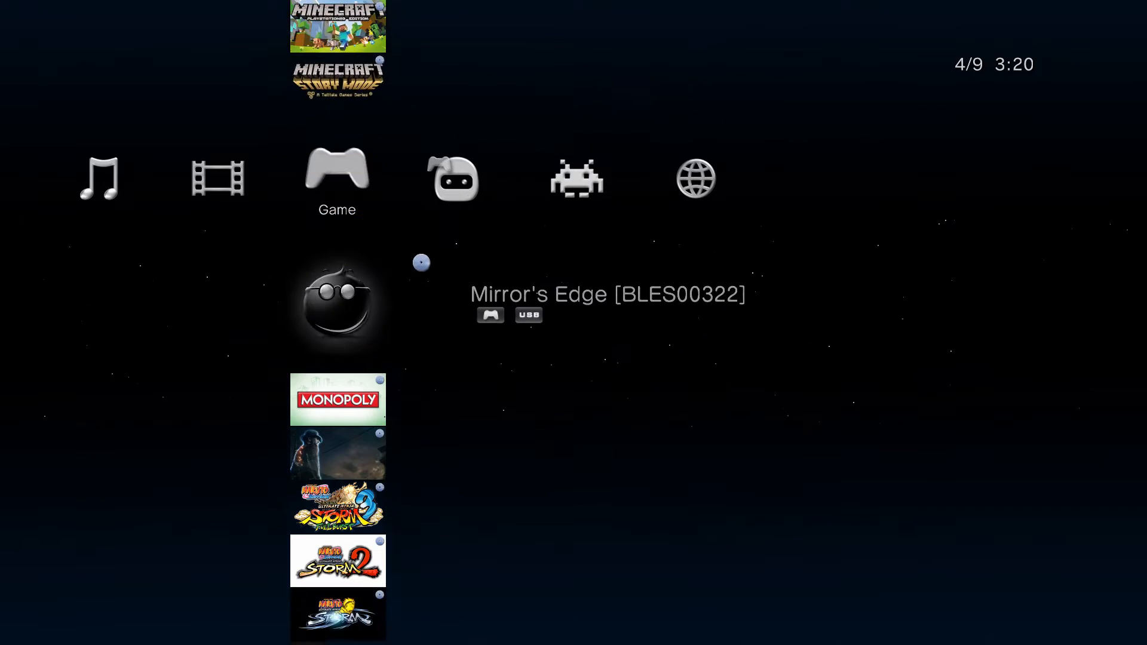
pyautogui.scroll(-3)
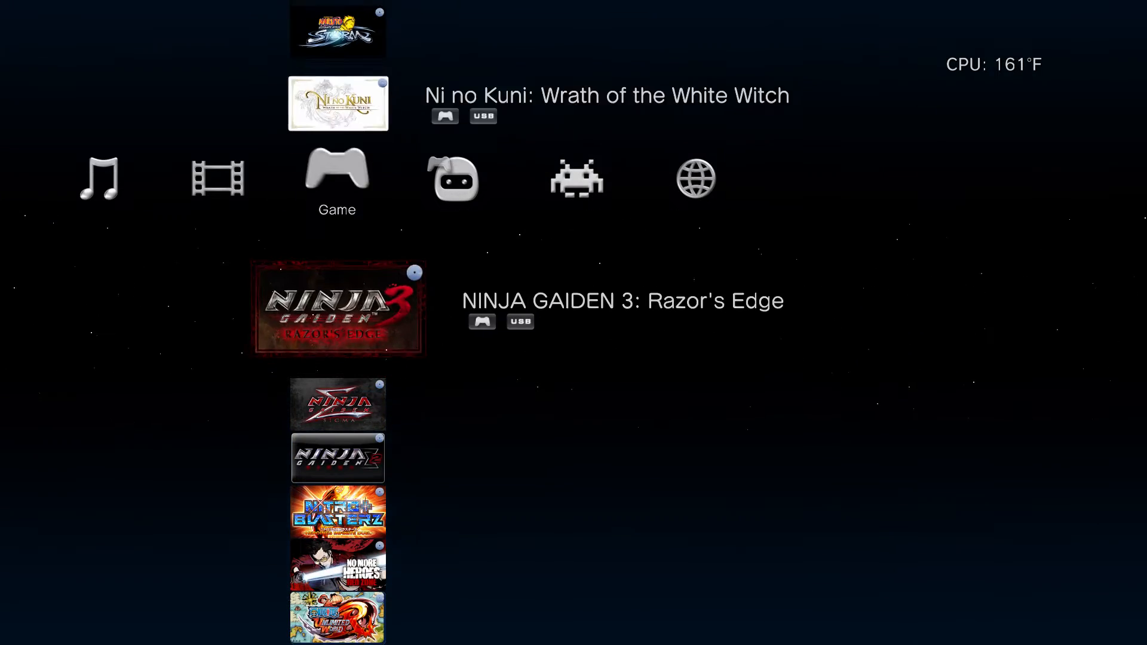
pyautogui.scroll(-3)
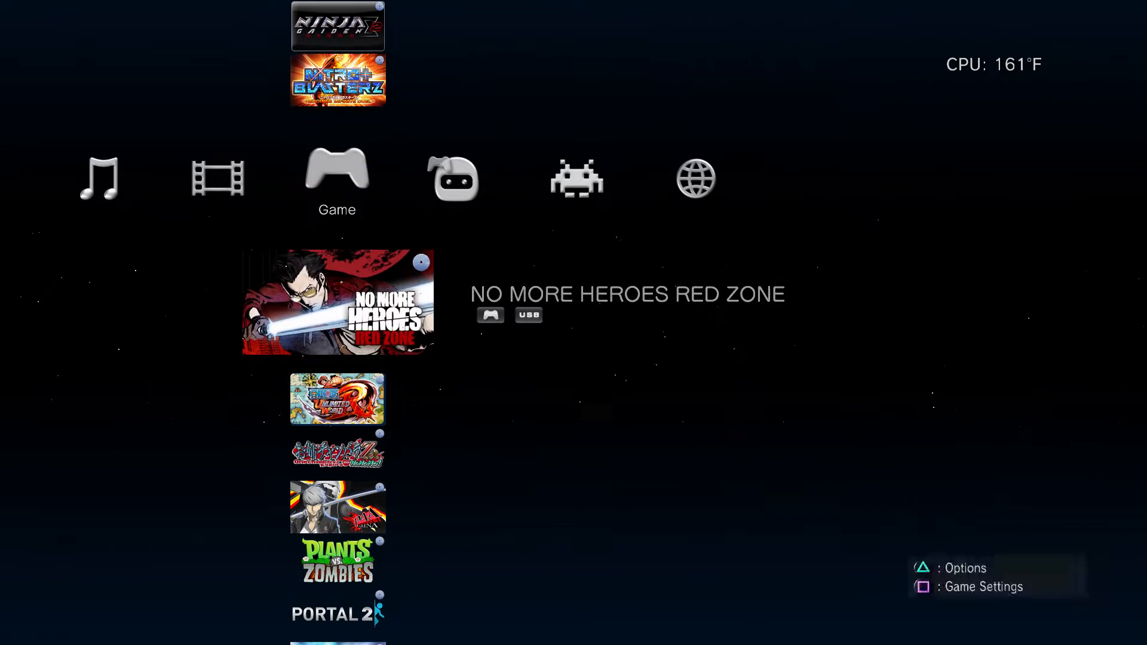
pyautogui.scroll(-3)
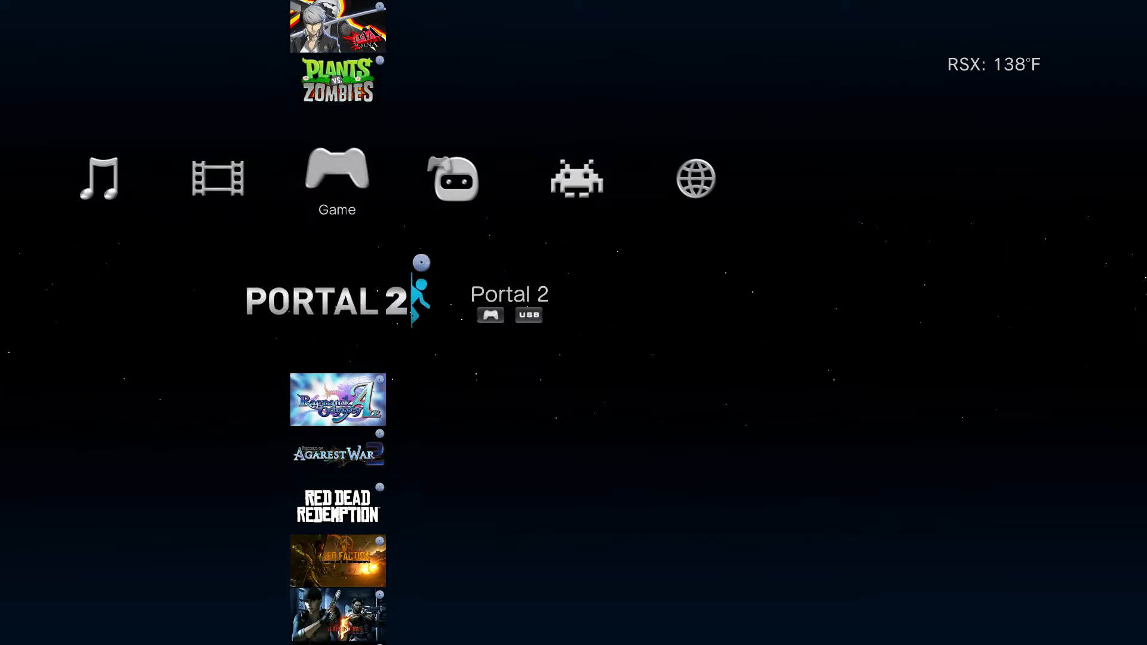
pyautogui.scroll(-3)
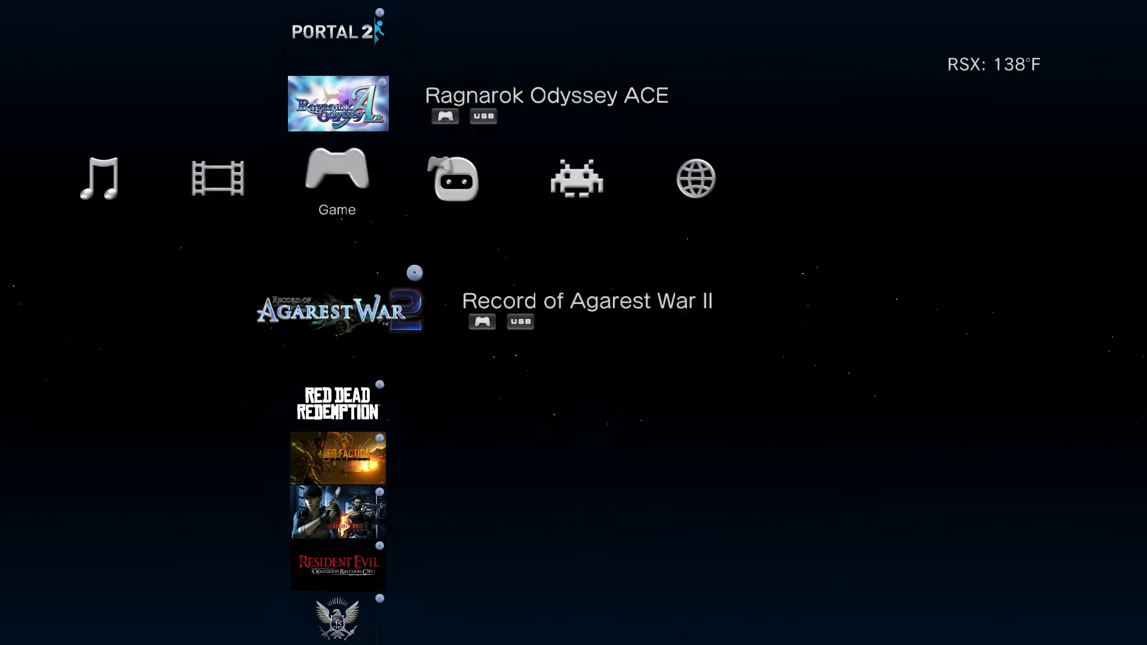
pyautogui.scroll(-3)
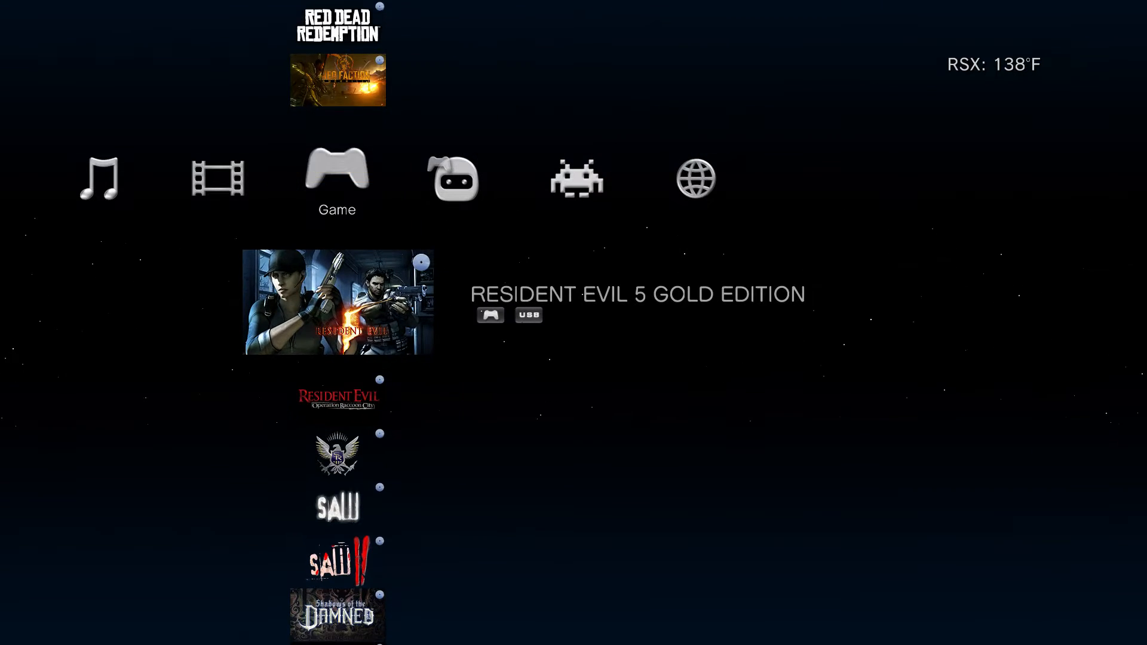
pyautogui.scroll(-3)
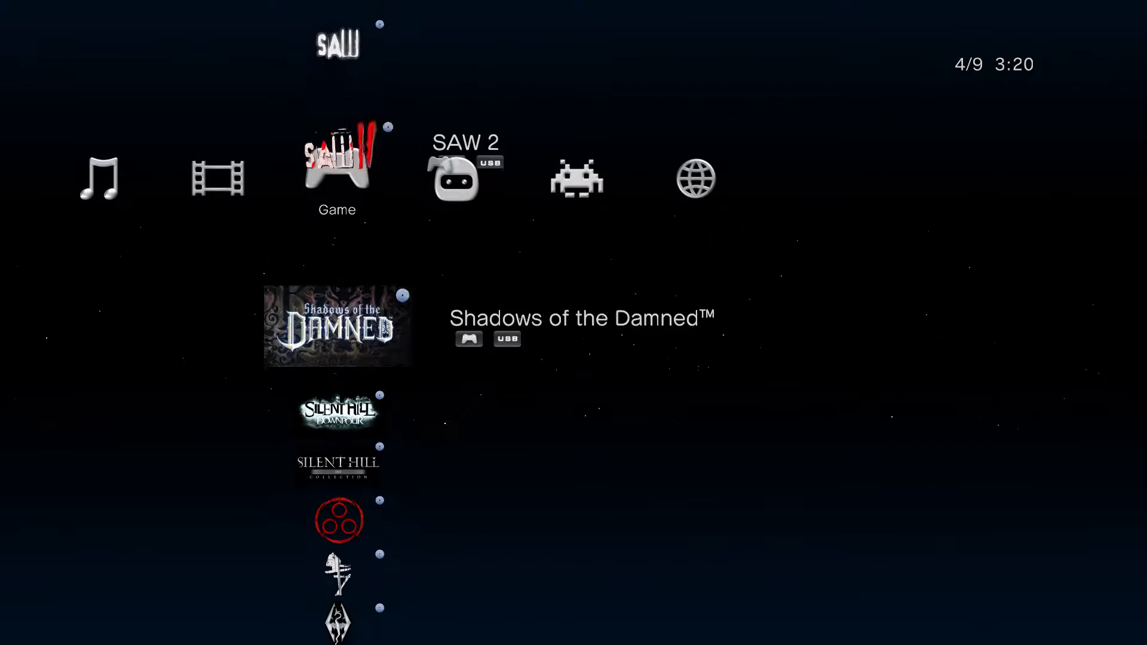
pyautogui.scroll(-3)
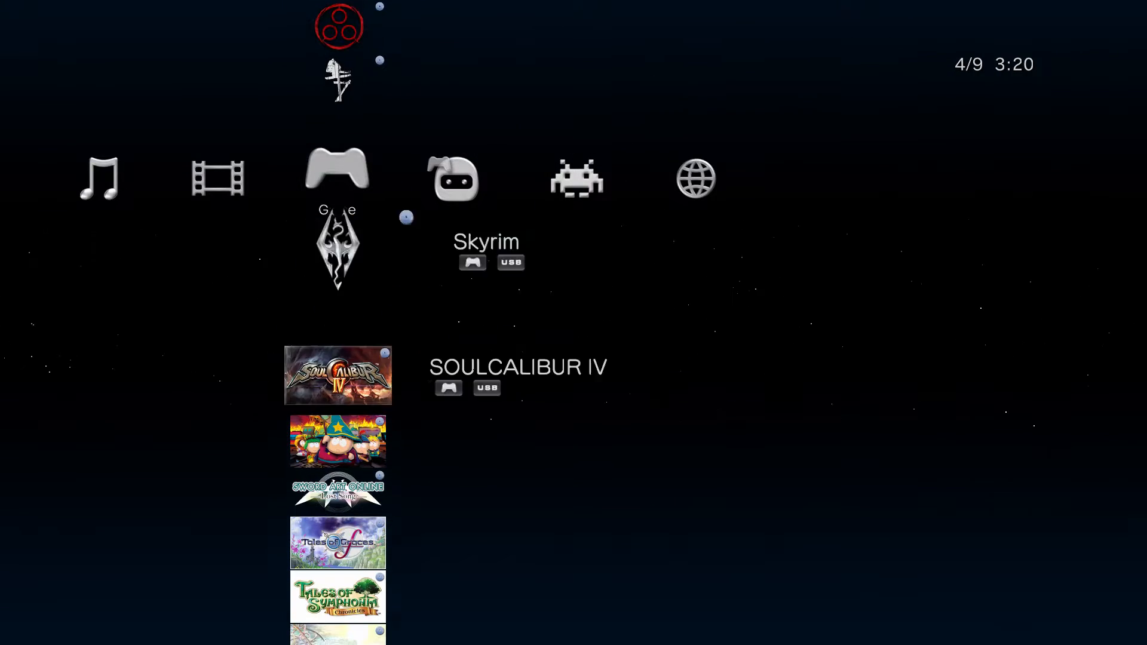
pyautogui.scroll(-3)
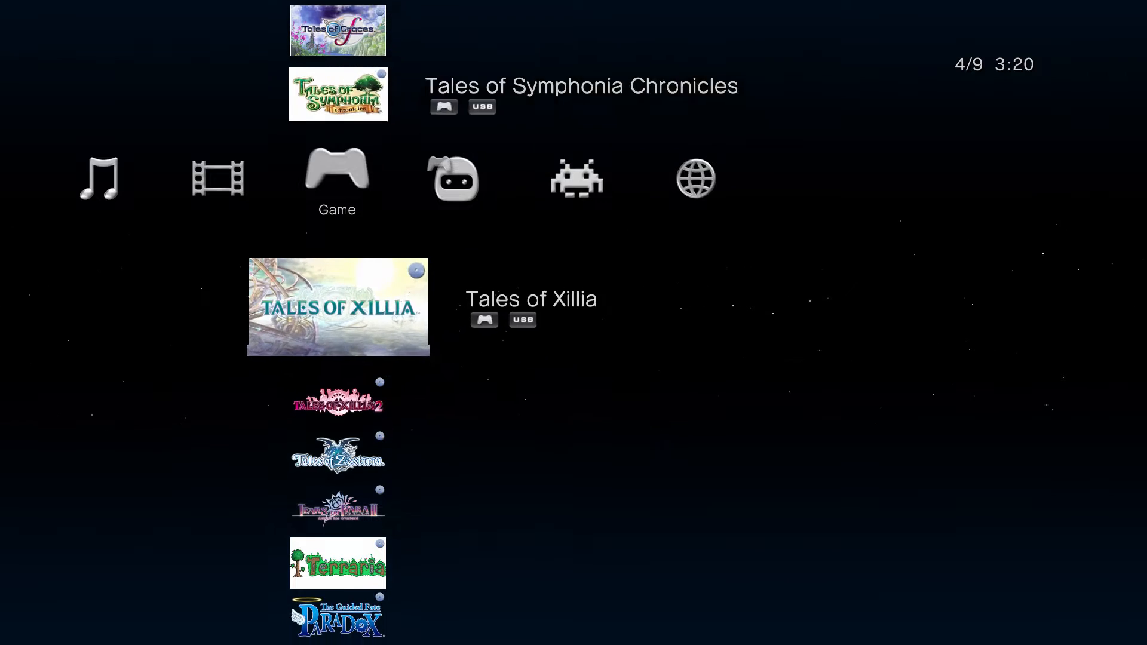
pyautogui.scroll(-3)
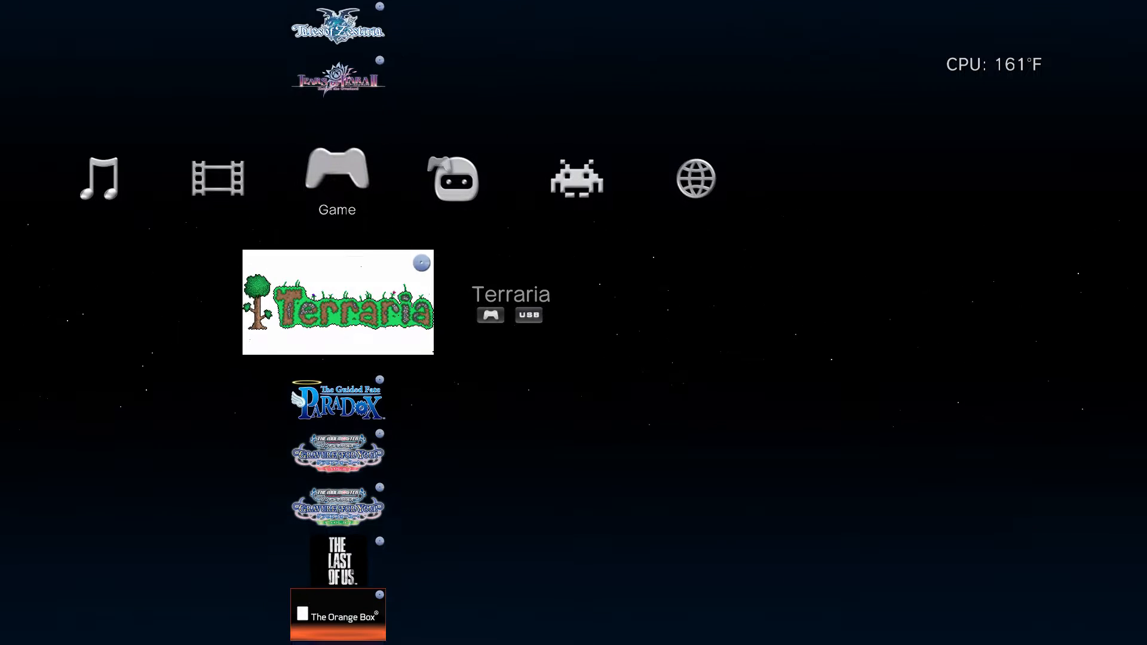
pyautogui.scroll(-3)
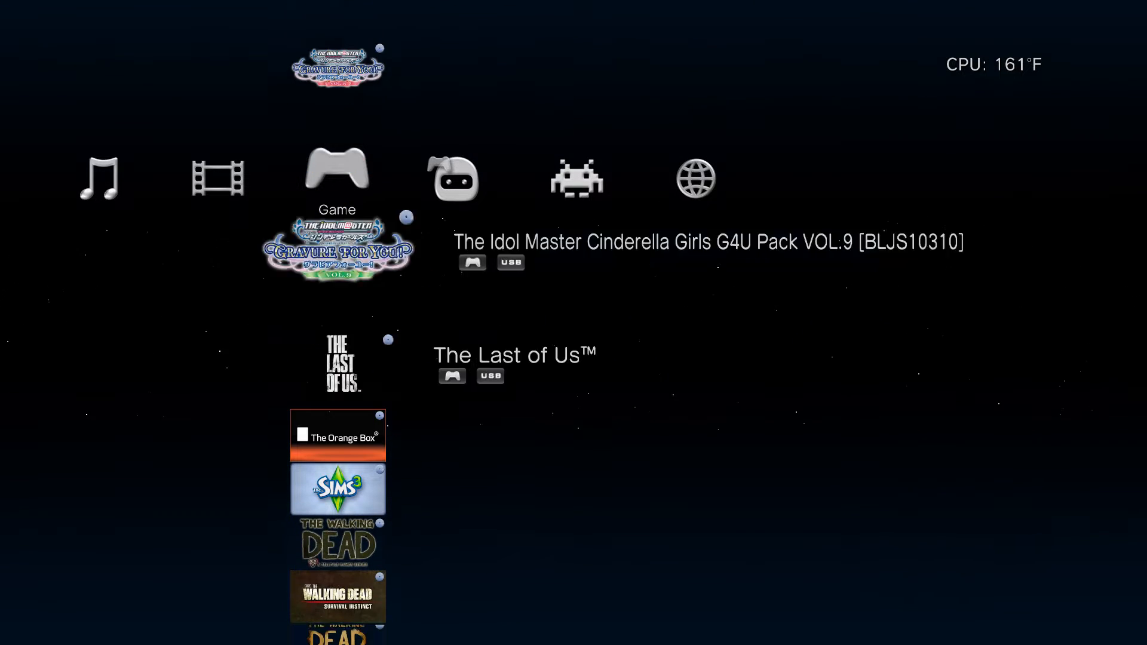
pyautogui.scroll(-3)
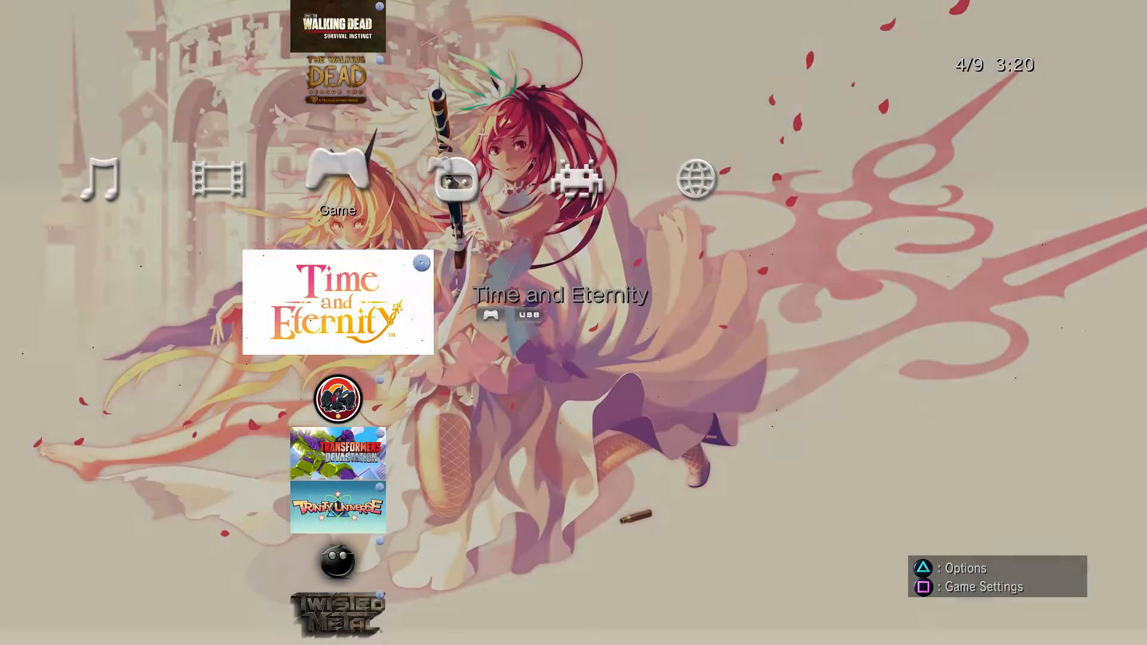
pyautogui.press('Up')
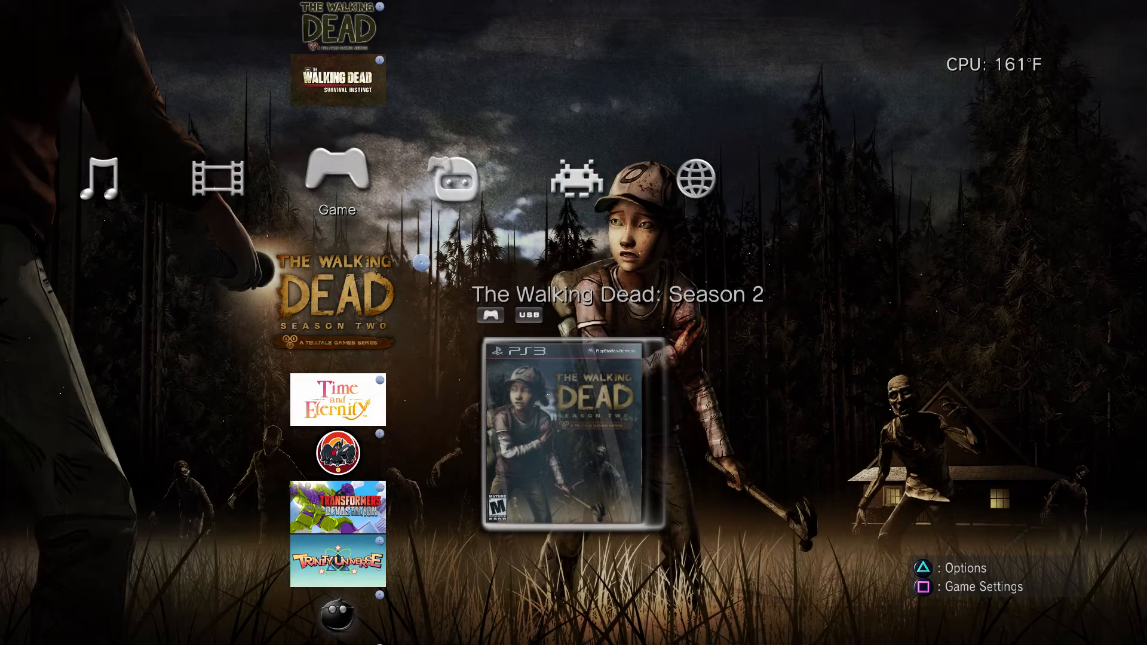
pyautogui.scroll(-3)
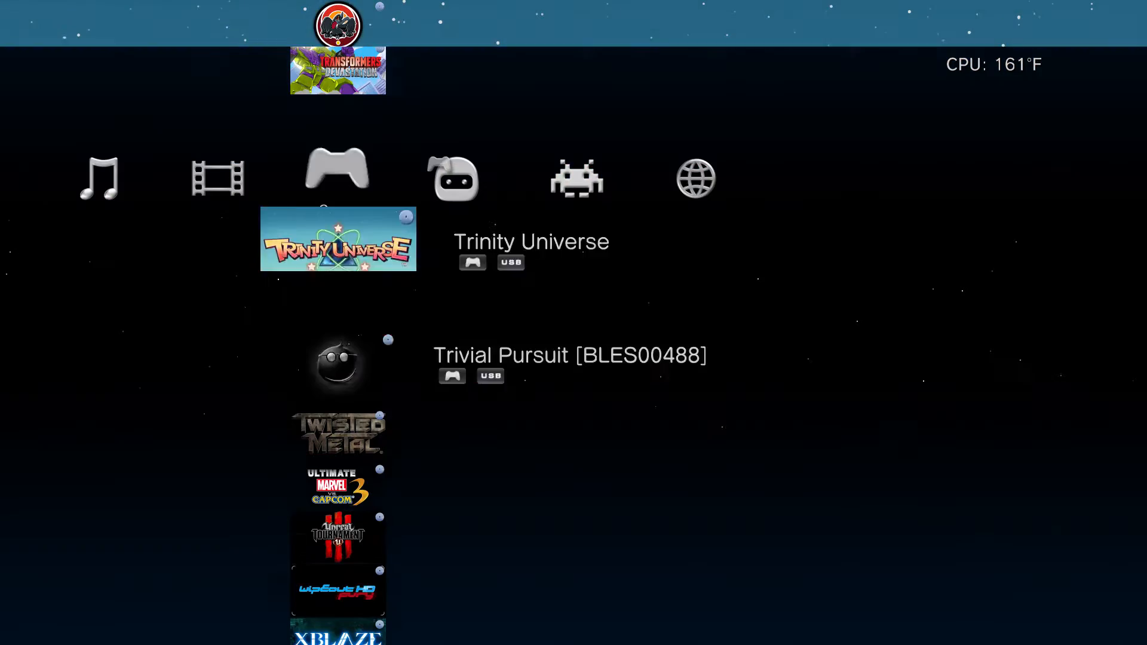
# Scroll through the Idolmaster Gravure For You and Cinderella Girls volumes and Gal Gun near the list's end
pyautogui.scroll(-3)
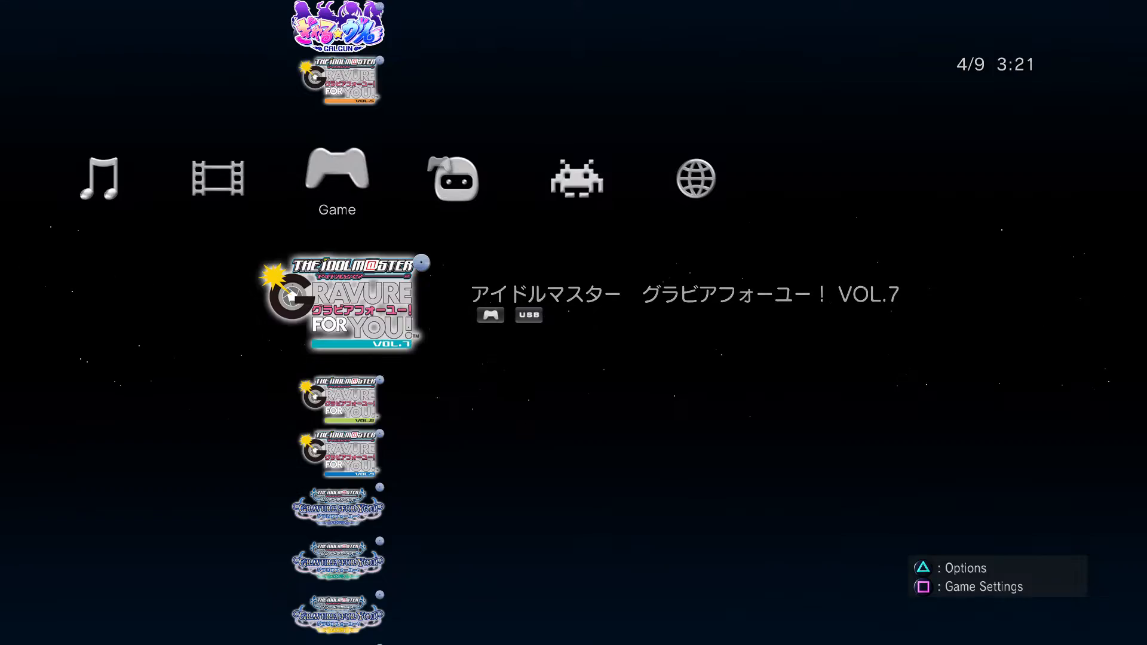
pyautogui.scroll(-3)
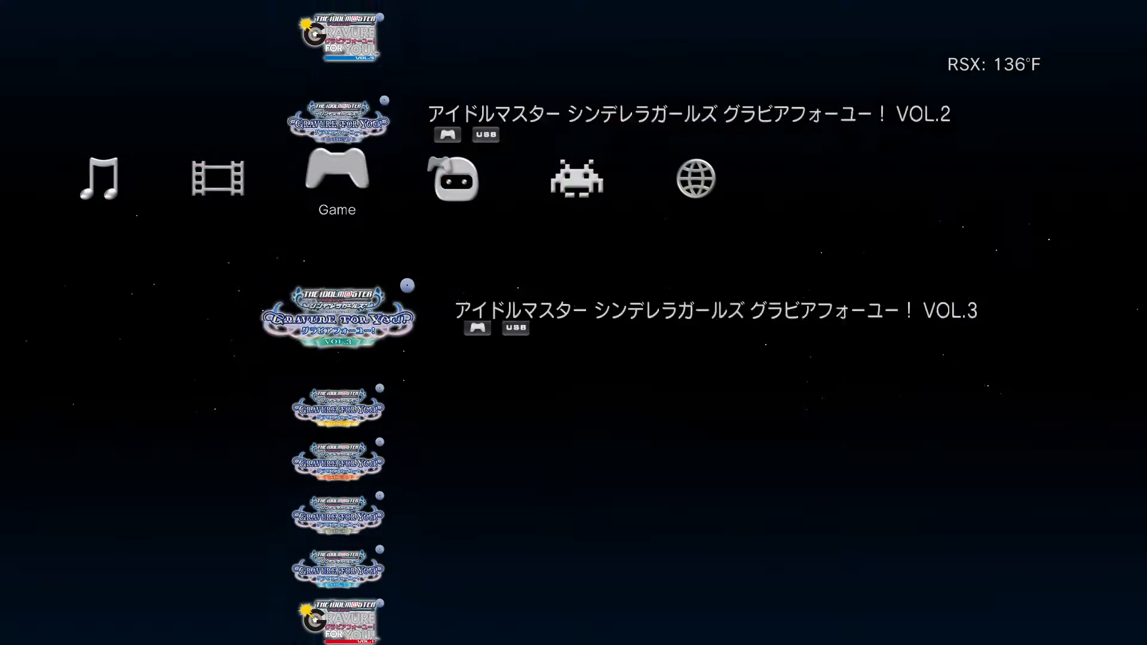
pyautogui.scroll(-3)
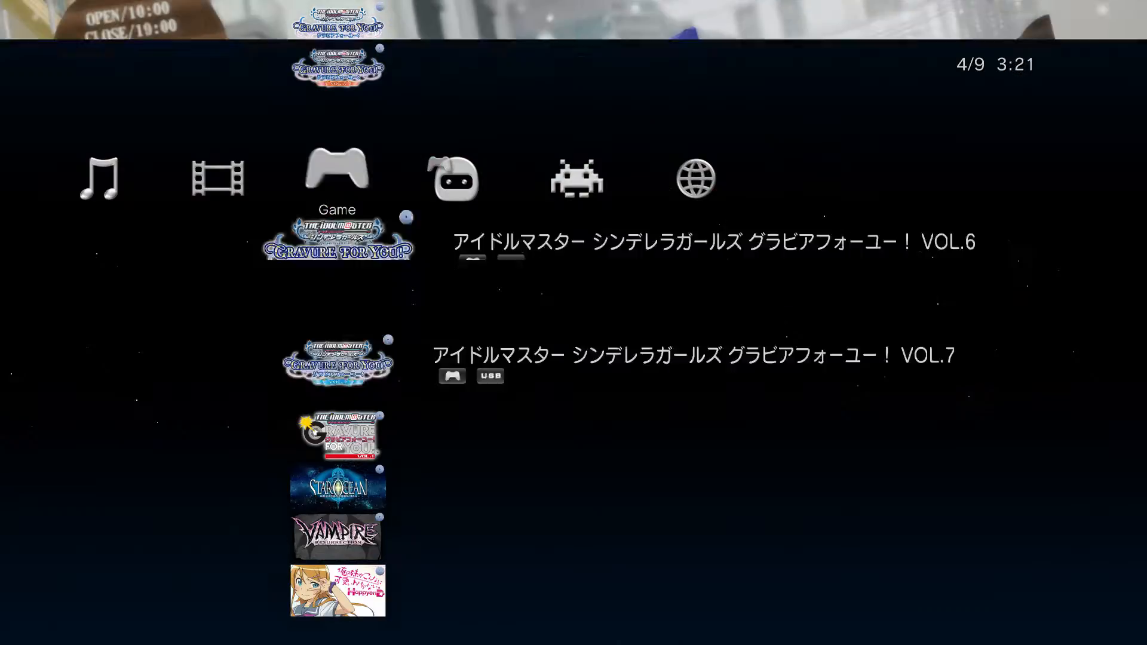
pyautogui.scroll(-3)
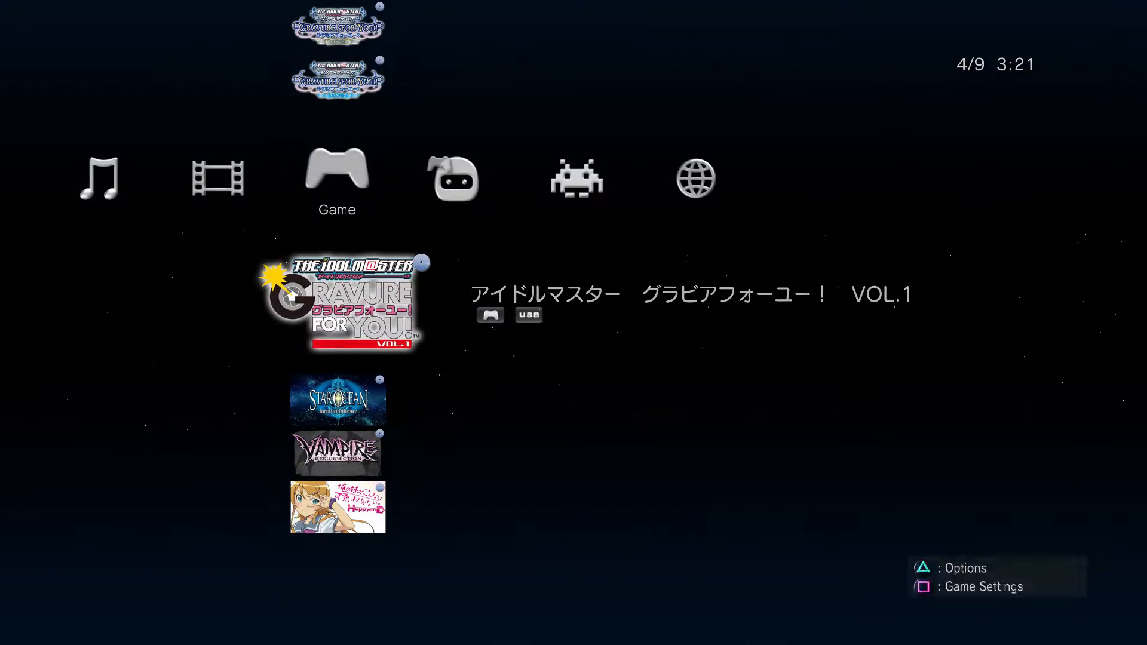
pyautogui.scroll(-3)
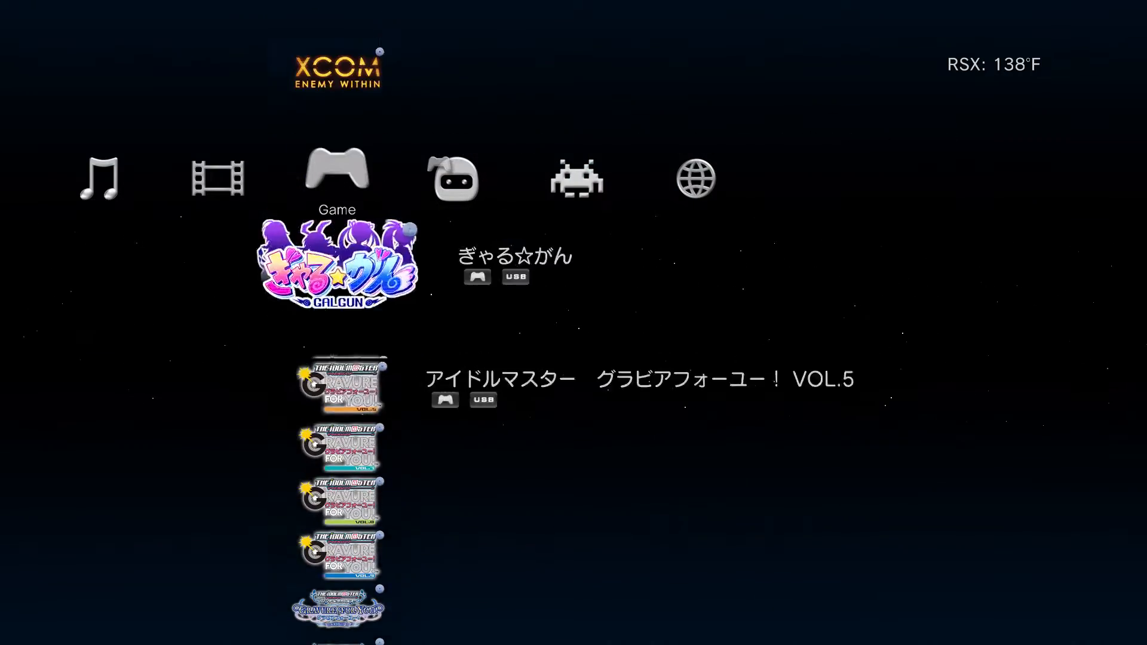
# Browse past Mirror's Edge and Final Fantasy XIII, then leave multiMAN for the XMB Game column
pyautogui.scroll(-3)
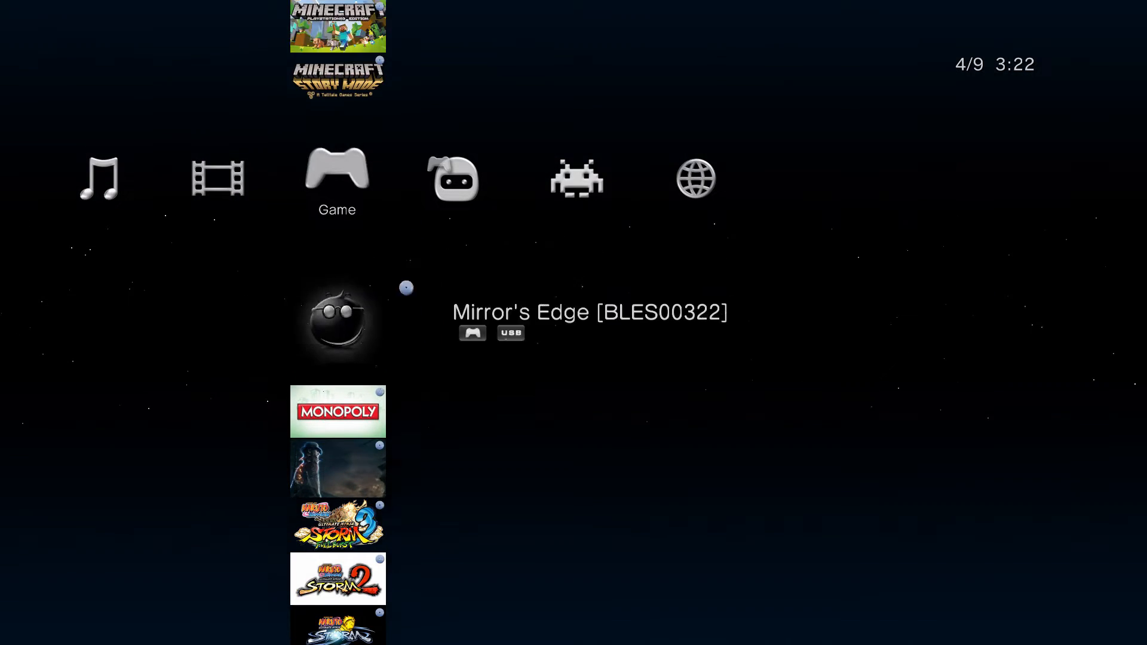
pyautogui.scroll(-3)
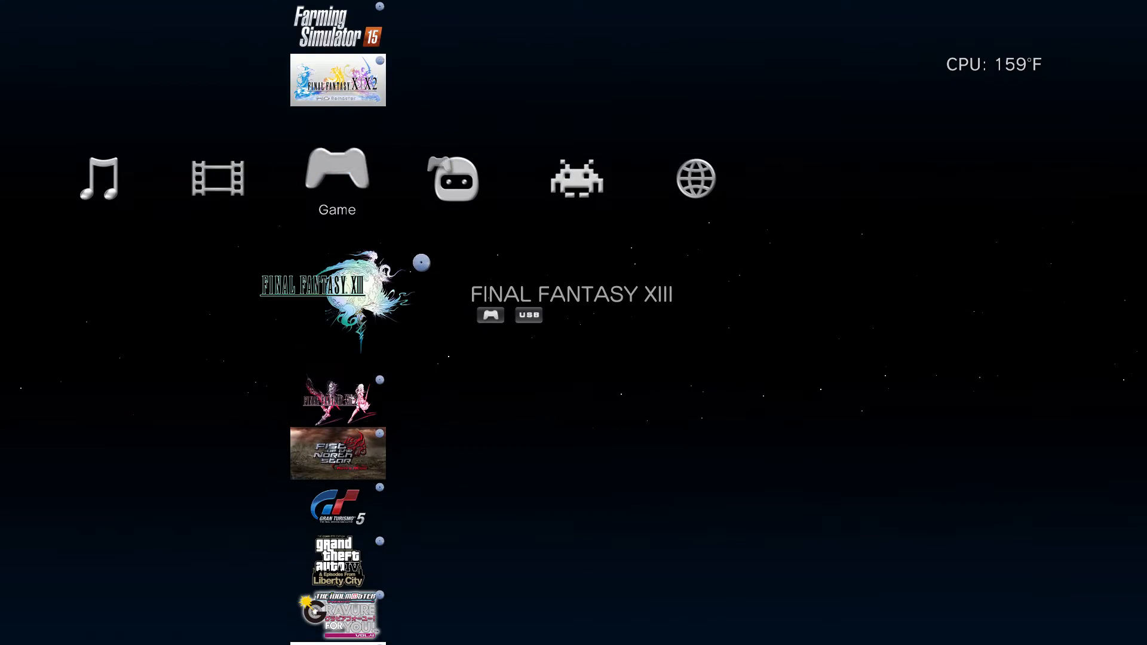
pyautogui.scroll(-3)
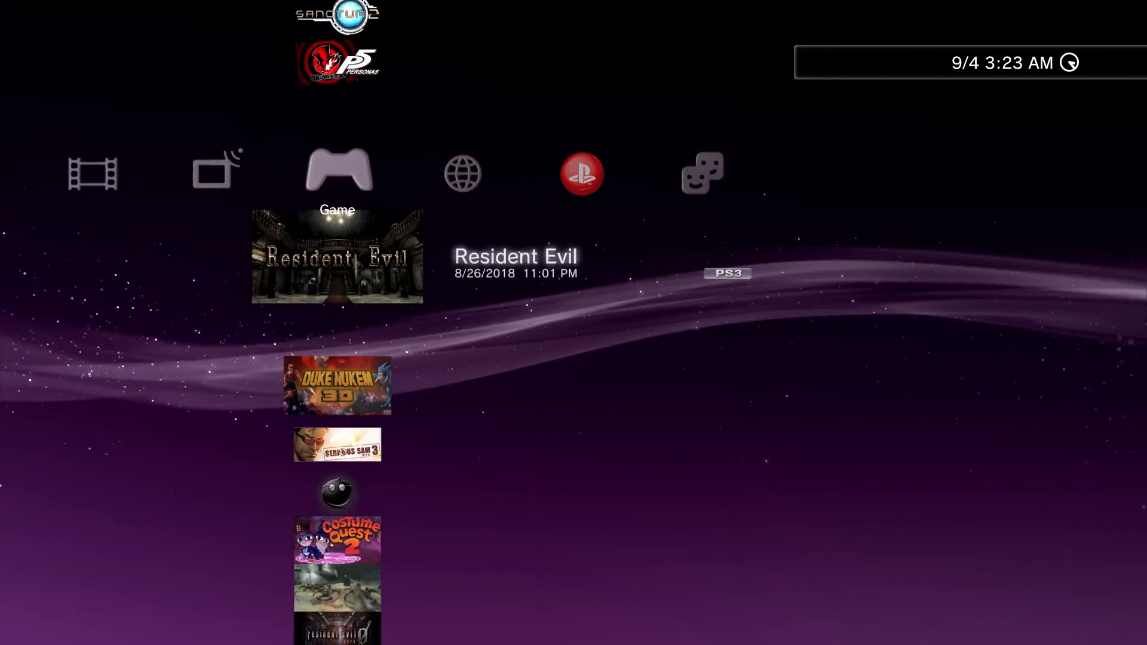
# Browse the XMB installed PKG games around Chaos Code, Atelier Shallie and Persona 5
pyautogui.scroll(-3)
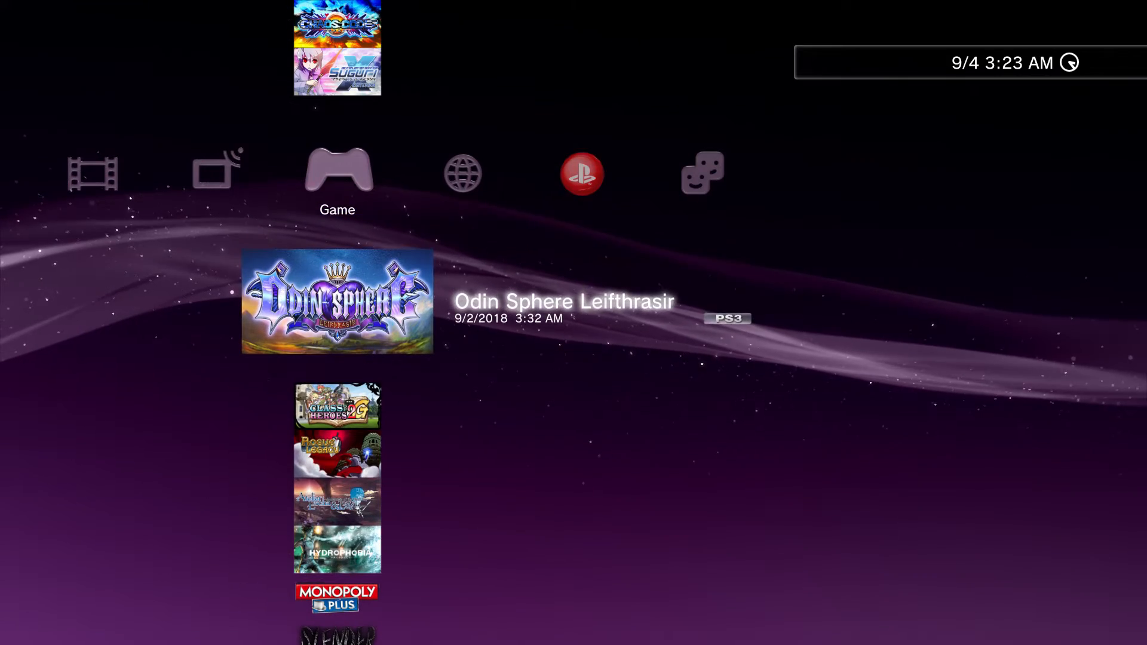
pyautogui.press('Up')
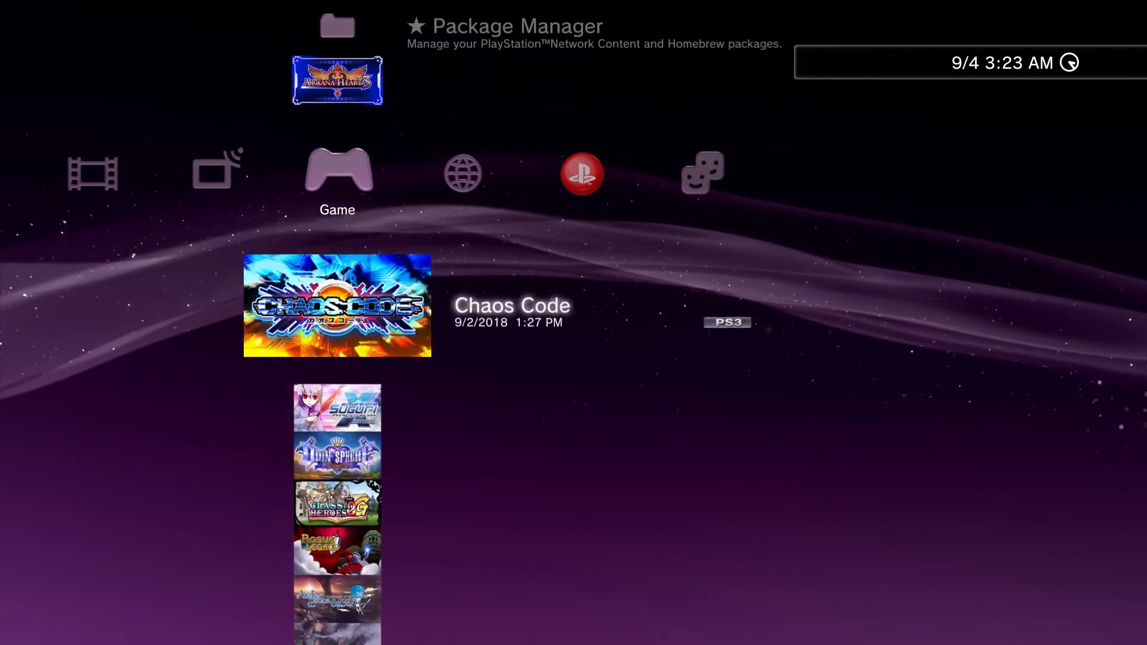
pyautogui.scroll(-3)
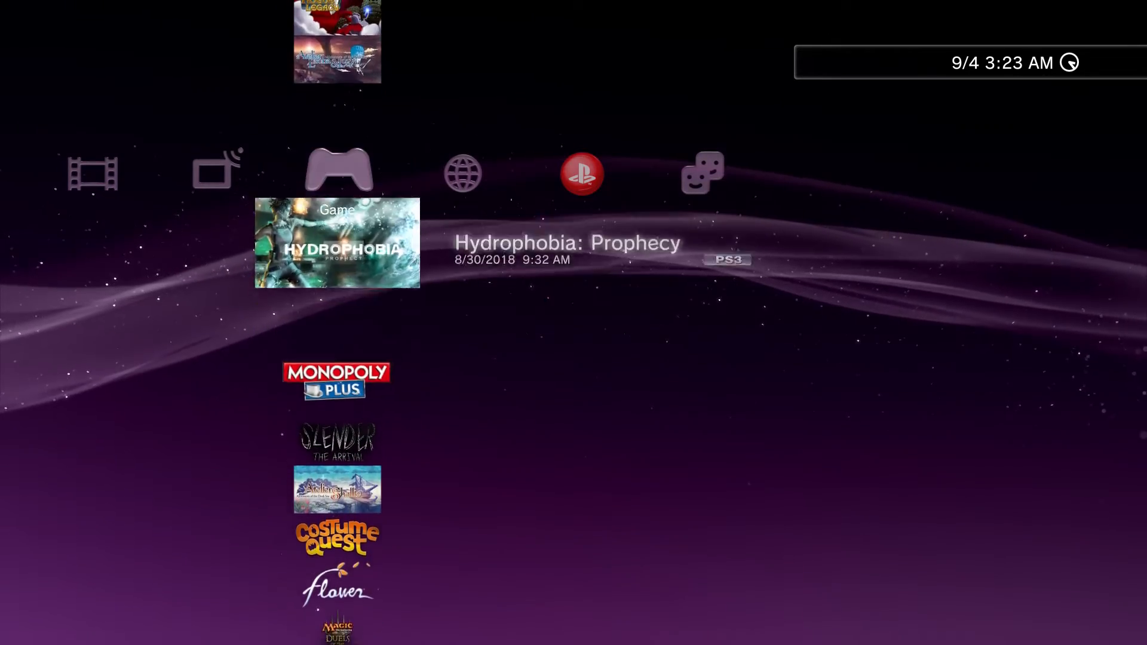
pyautogui.scroll(-3)
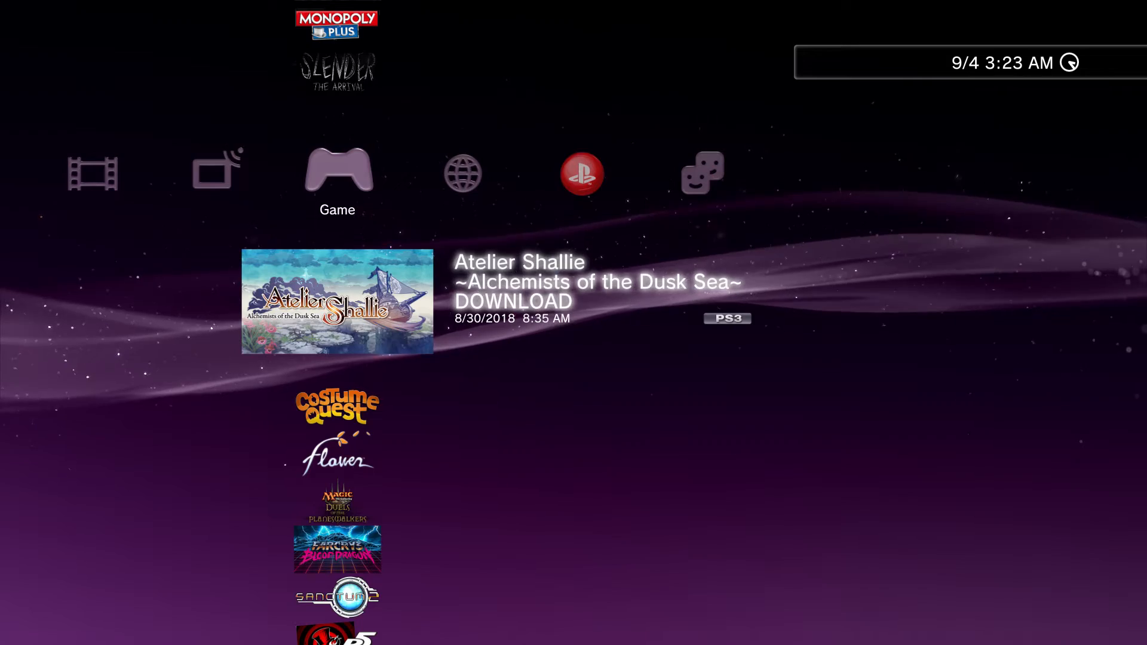
pyautogui.scroll(-3)
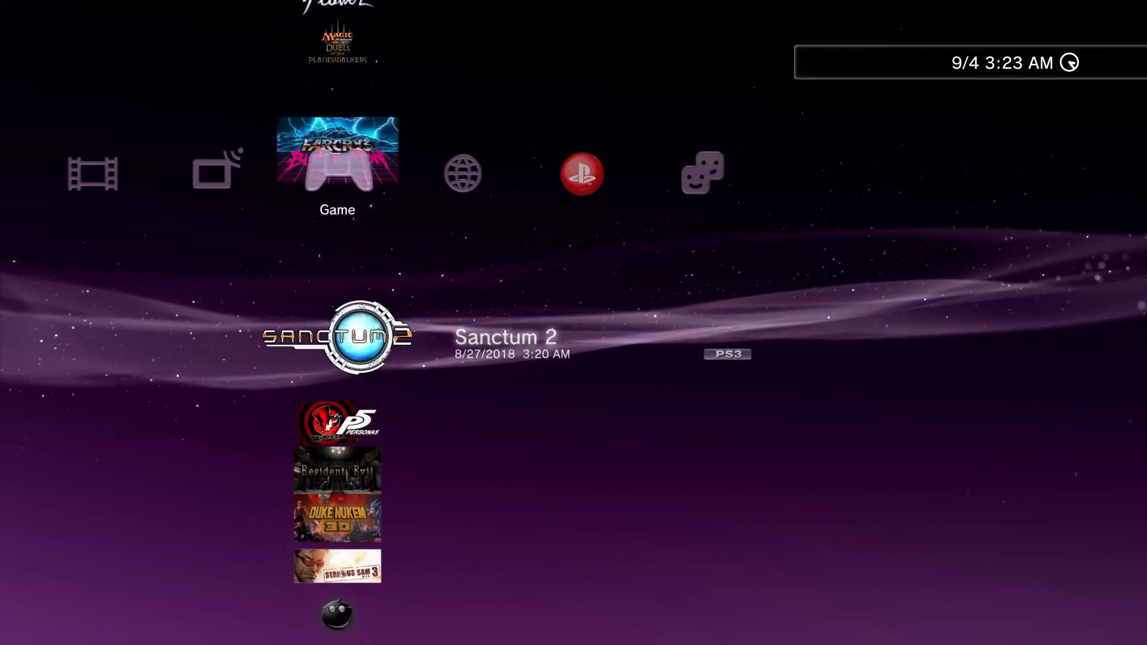
pyautogui.scroll(-3)
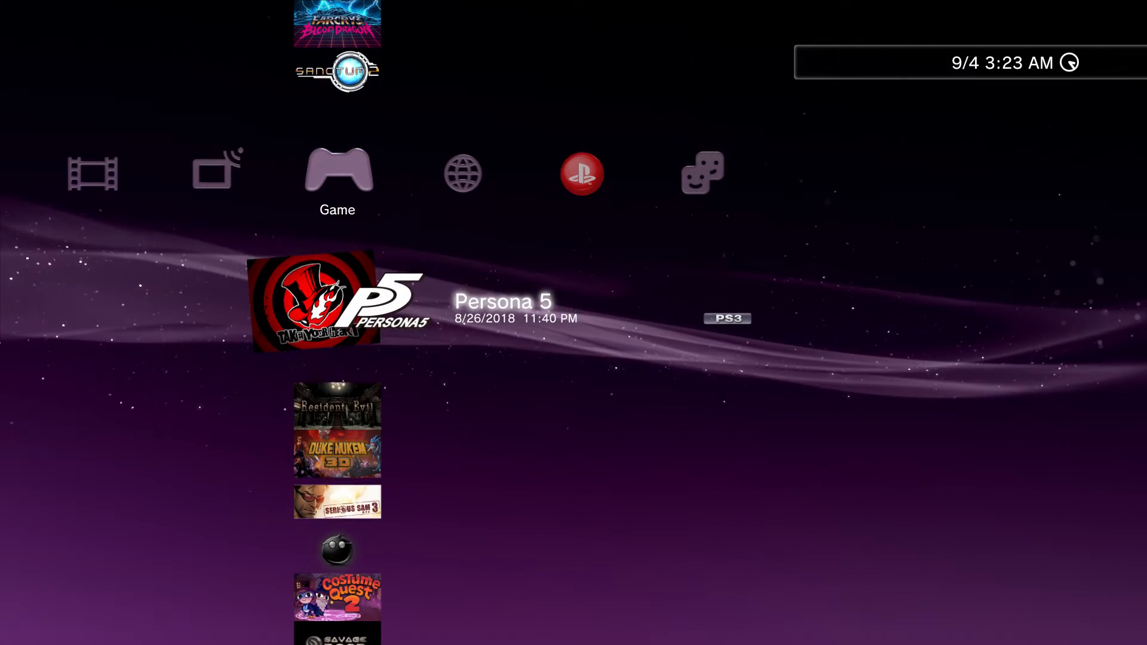
# Continue down past Resident Evil 0, mmCM and Flower to Odin Sphere Leifthrasir
pyautogui.scroll(-3)
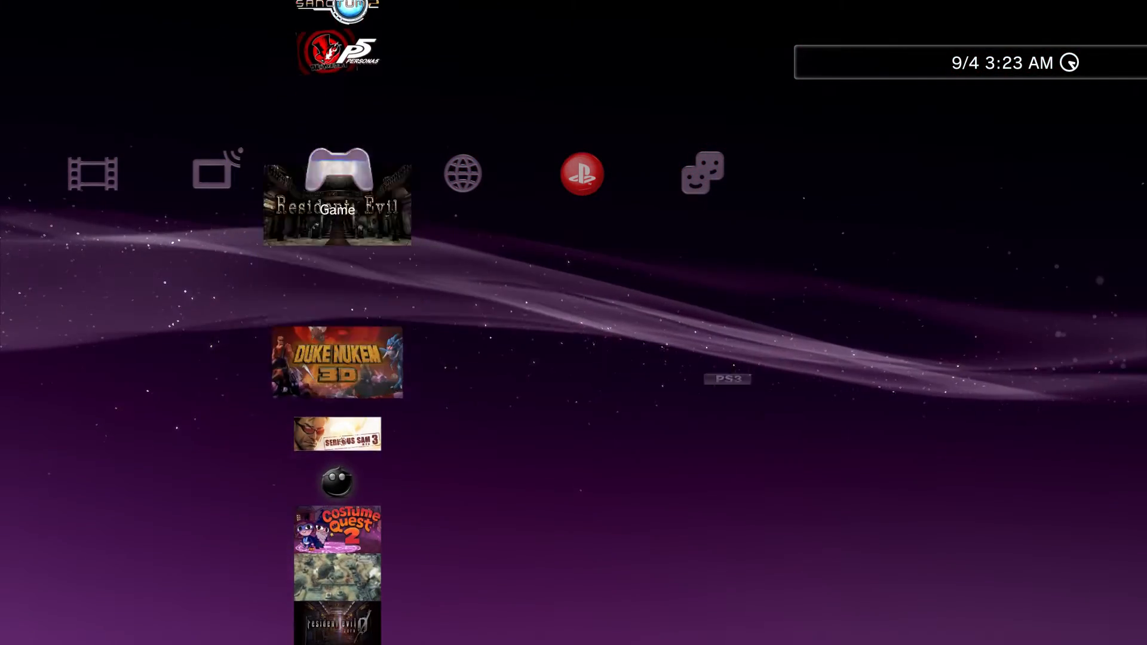
pyautogui.scroll(-3)
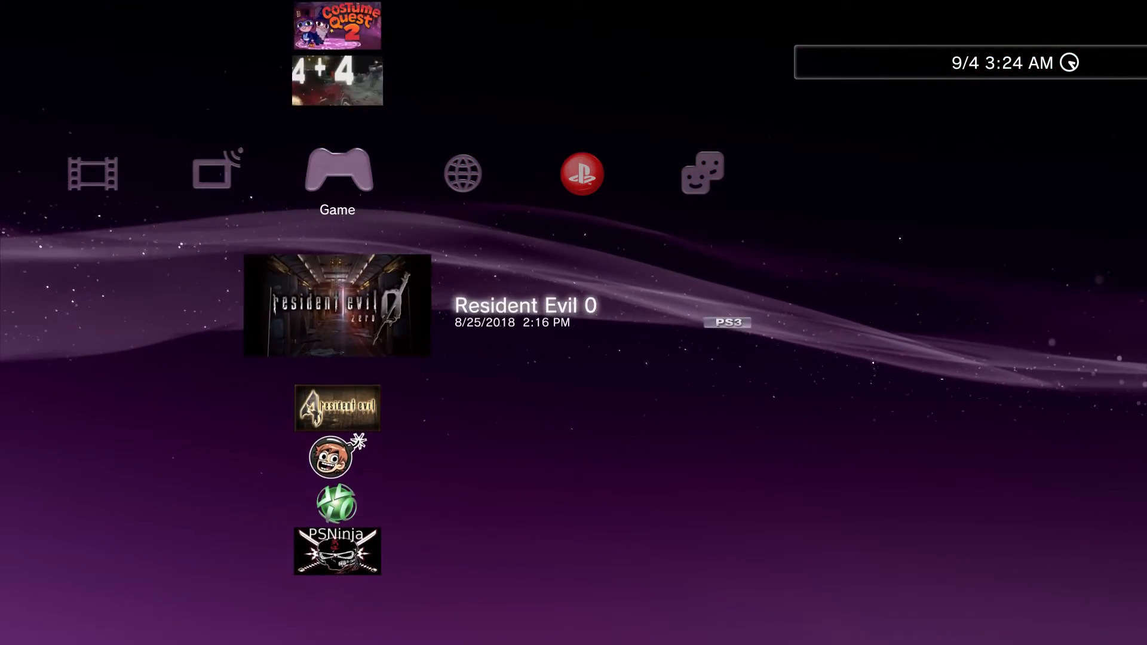
pyautogui.scroll(-3)
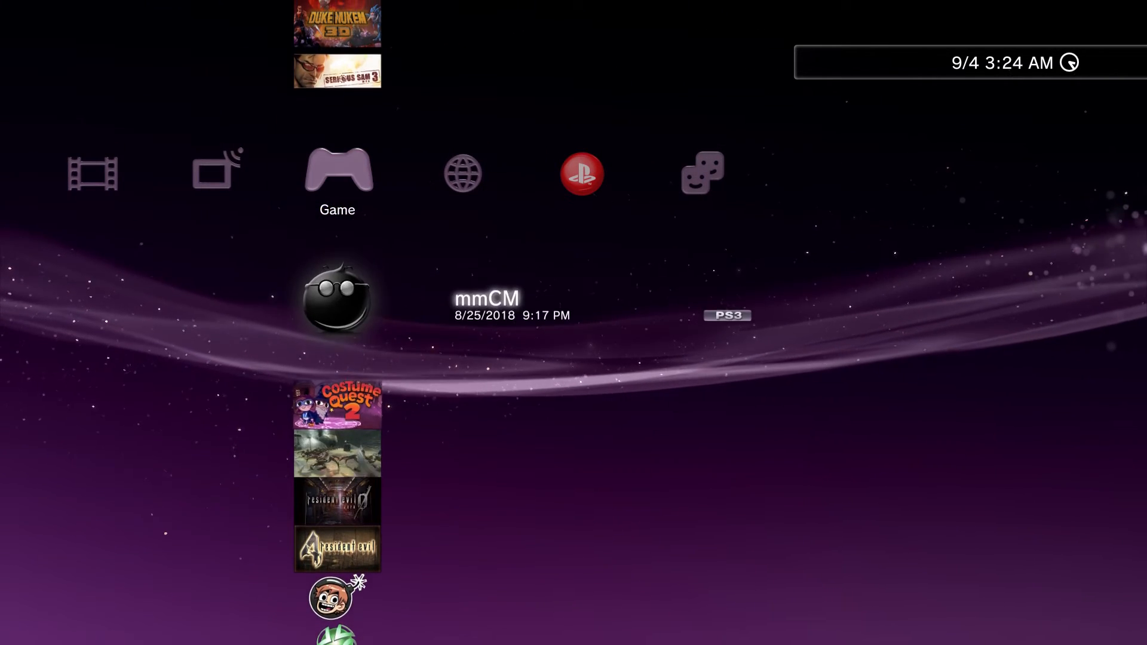
pyautogui.scroll(-3)
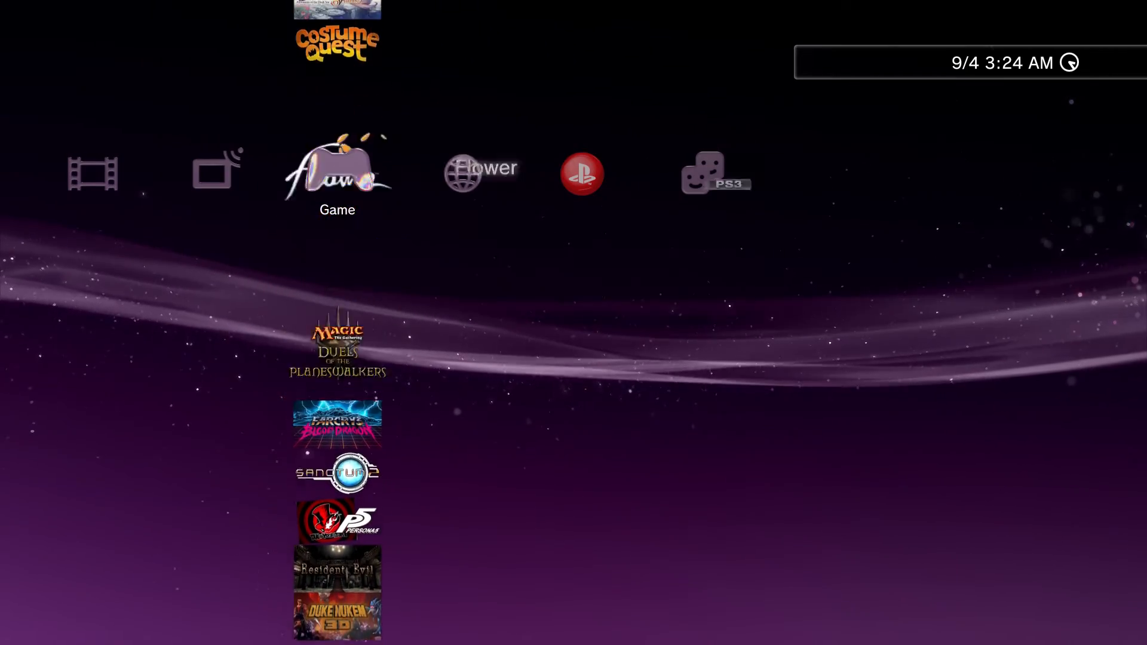
pyautogui.scroll(-3)
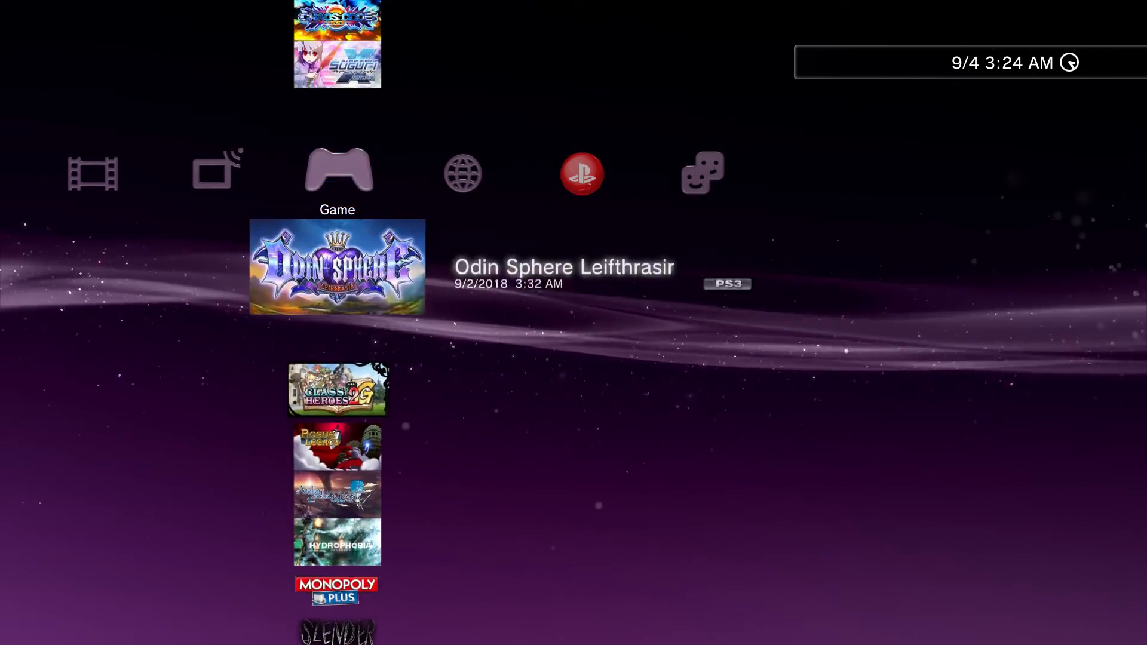